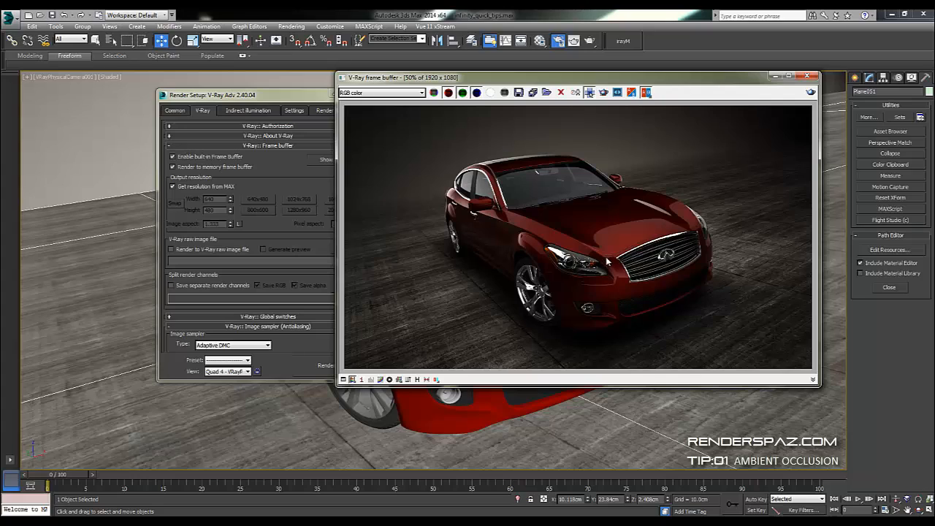
pyautogui.moveTo(646, 330)
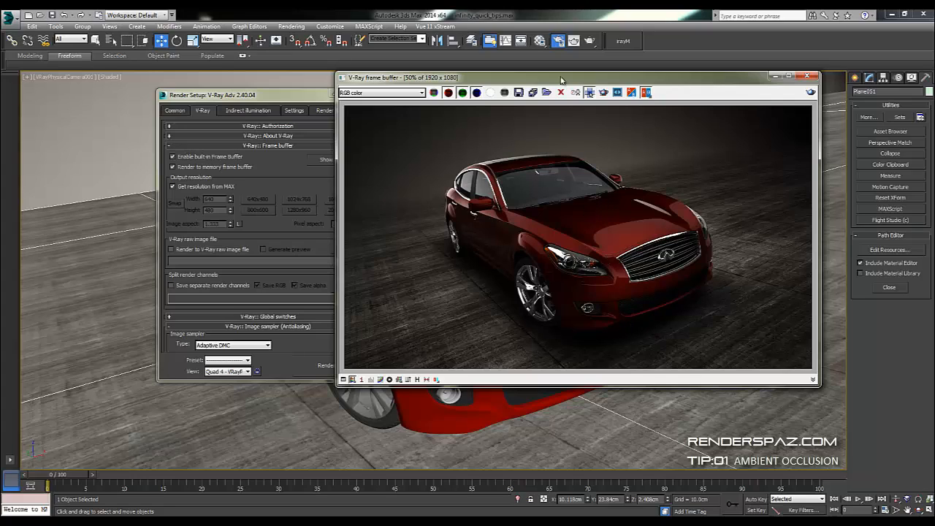
pyautogui.moveTo(678, 325)
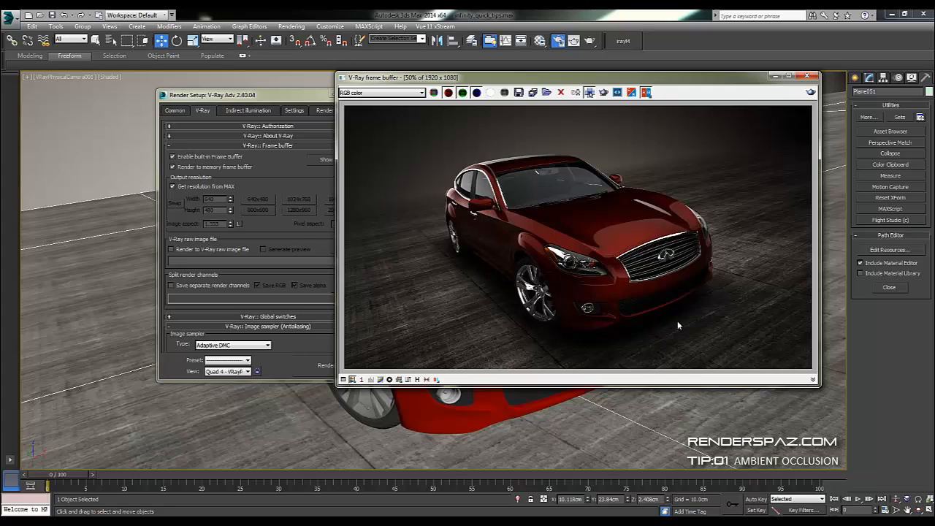
pyautogui.moveTo(606, 210)
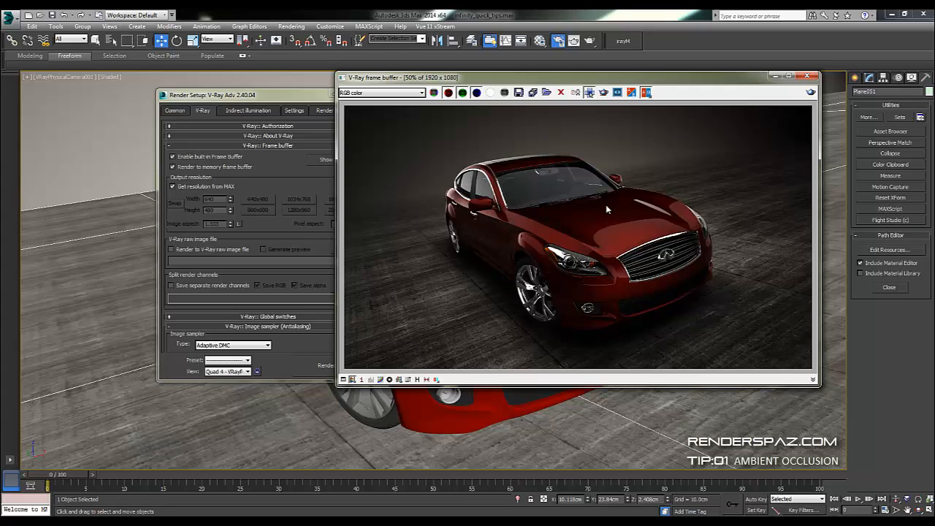
pyautogui.moveTo(605, 233)
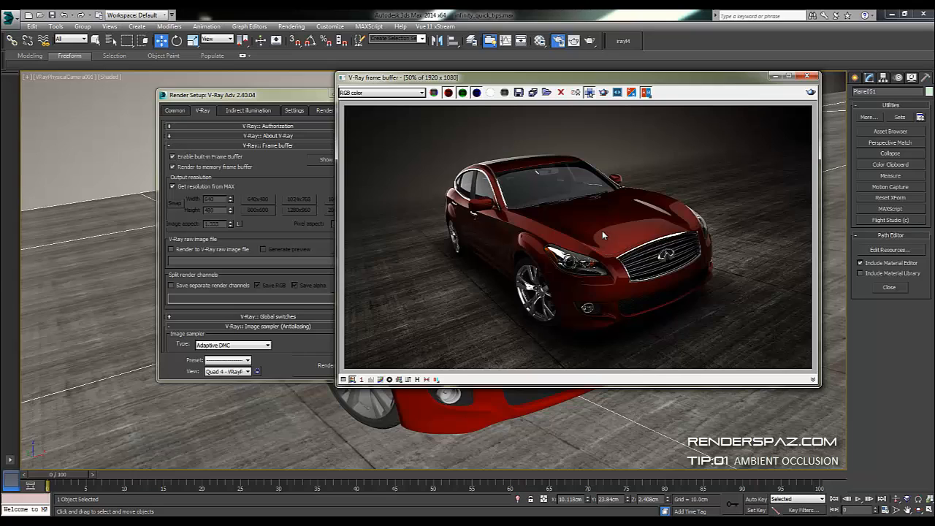
pyautogui.moveTo(546, 293)
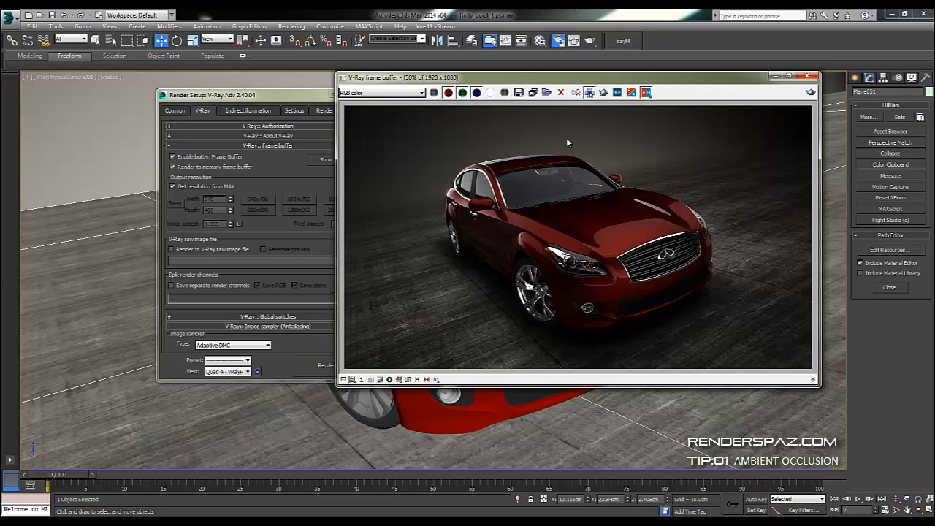
pyautogui.moveTo(464, 152)
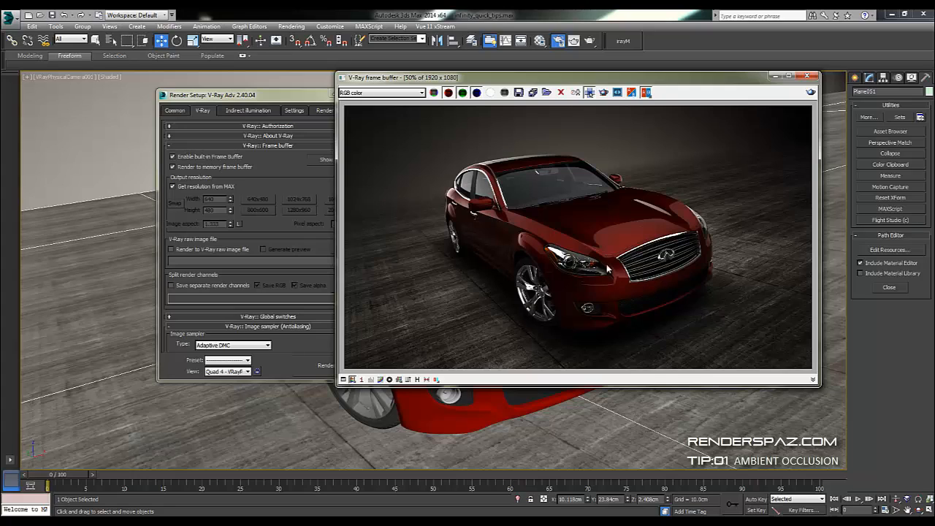
pyautogui.moveTo(406, 136)
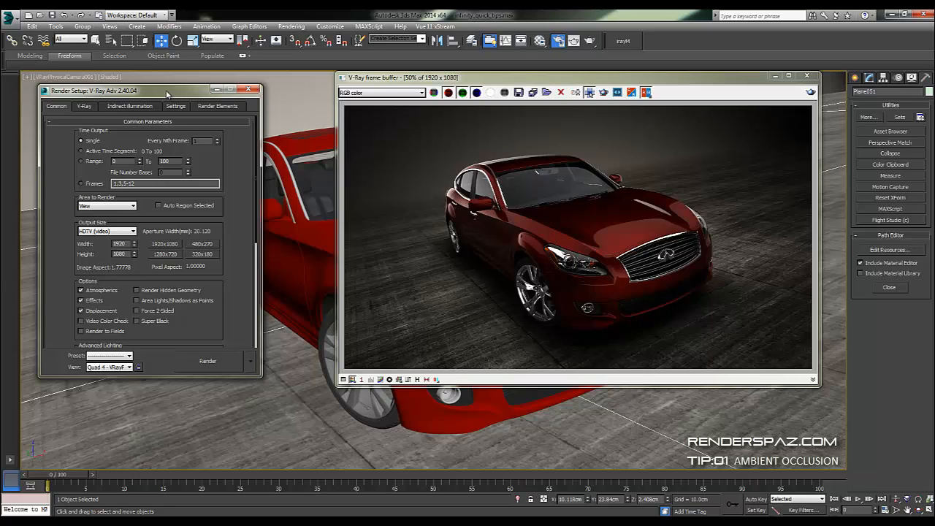
pyautogui.moveTo(149, 129)
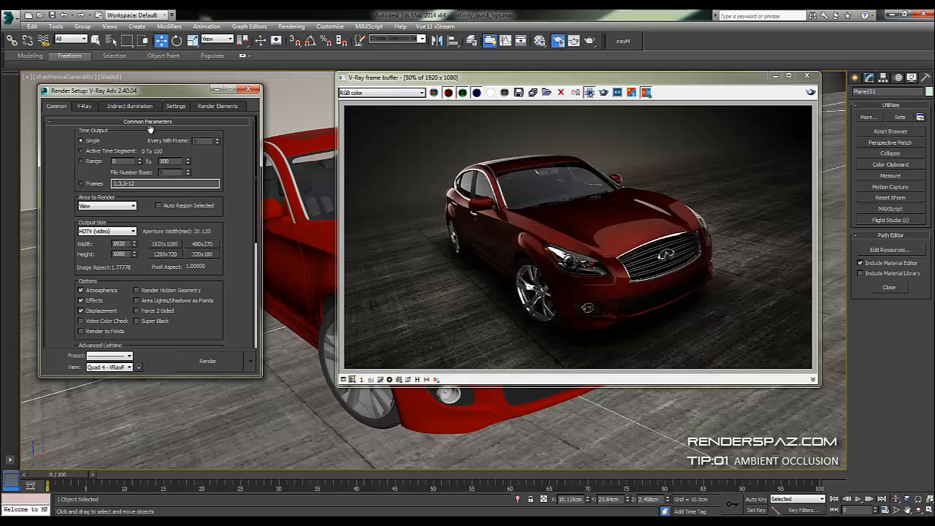
# Review the V-Ray renderer and Settings pages in Render Setup, expand Global switches, and bring up the Material Editor
pyautogui.click(83, 105)
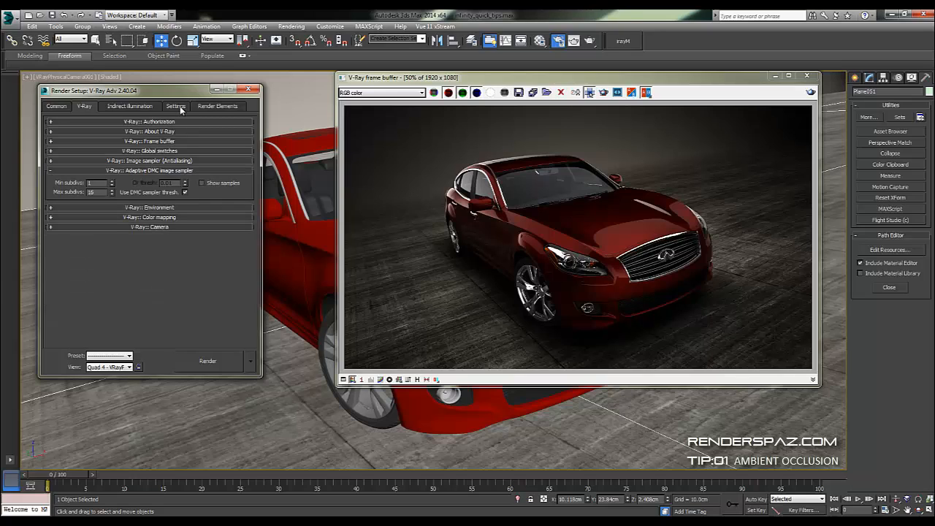
pyautogui.click(176, 105)
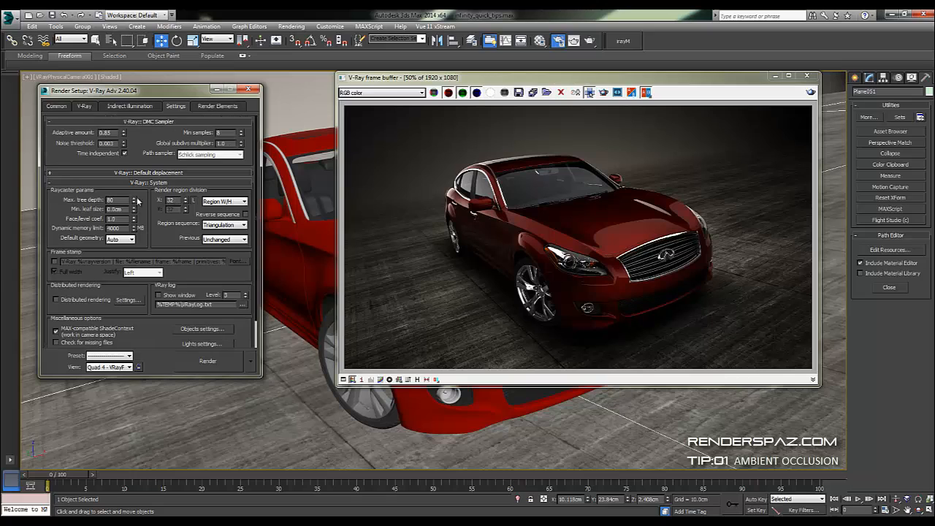
pyautogui.click(83, 105)
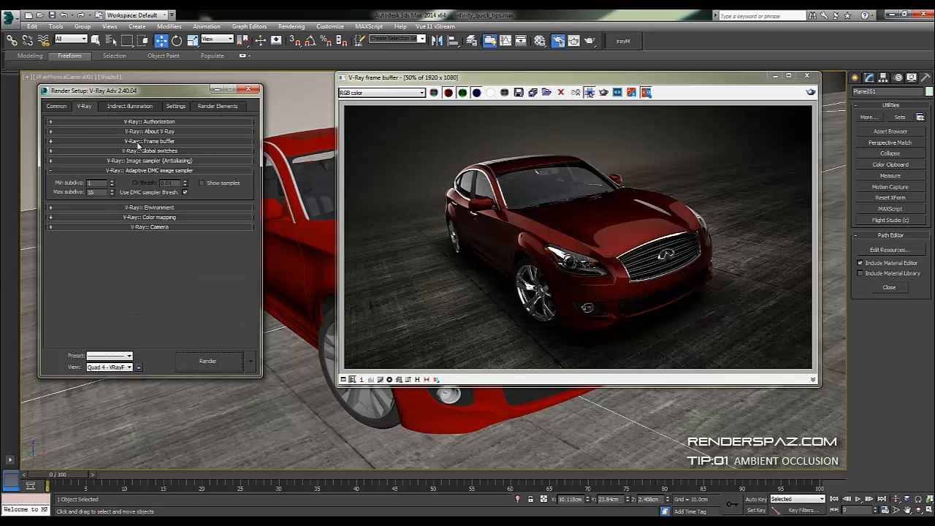
pyautogui.click(149, 150)
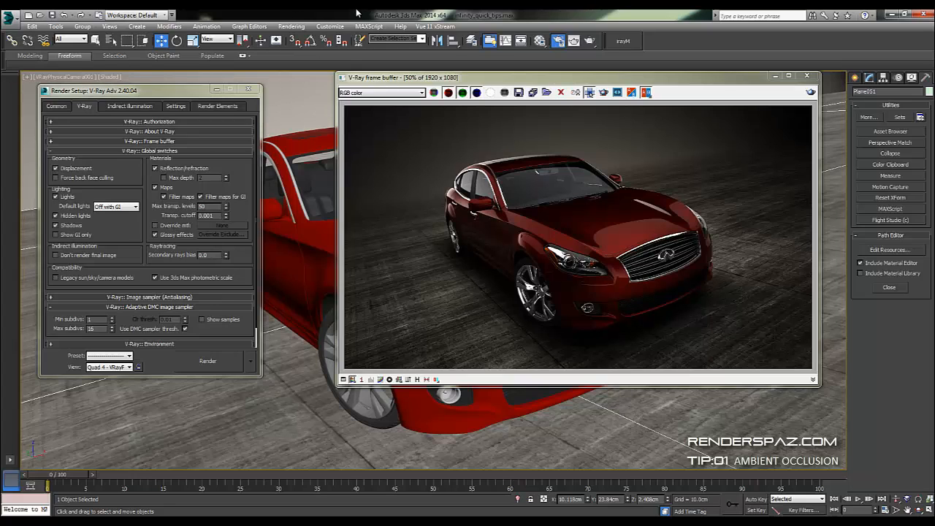
pyautogui.click(541, 41)
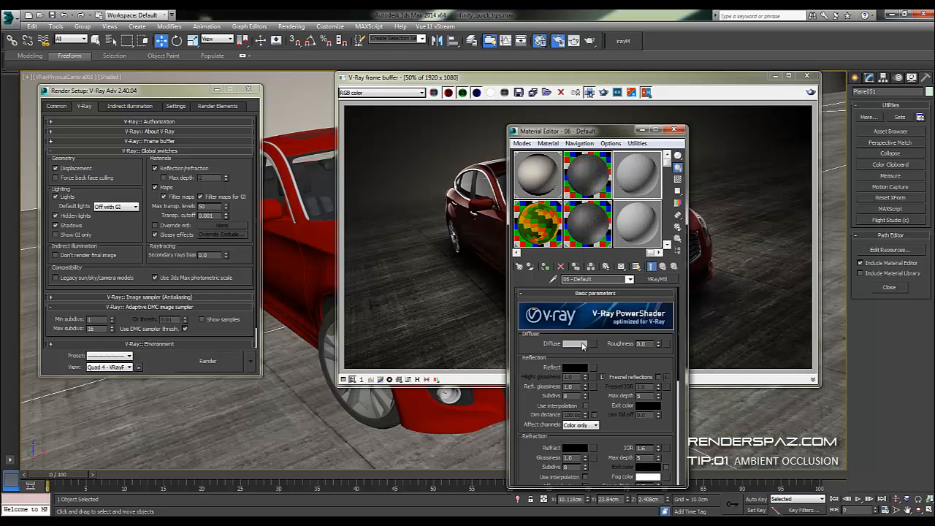
# Create a white VRayMtl named Clay and assign it as the Override mtl in Global switches
pyautogui.click(576, 343)
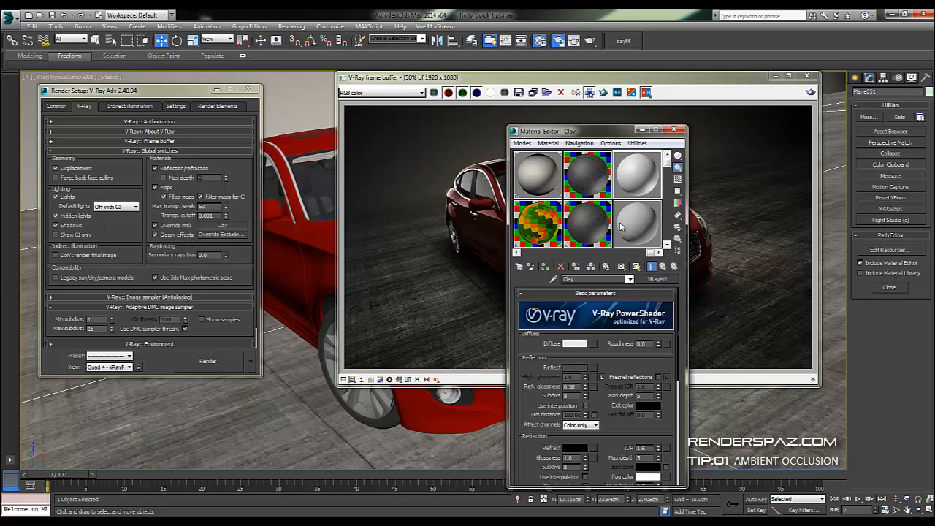
pyautogui.moveTo(576, 330)
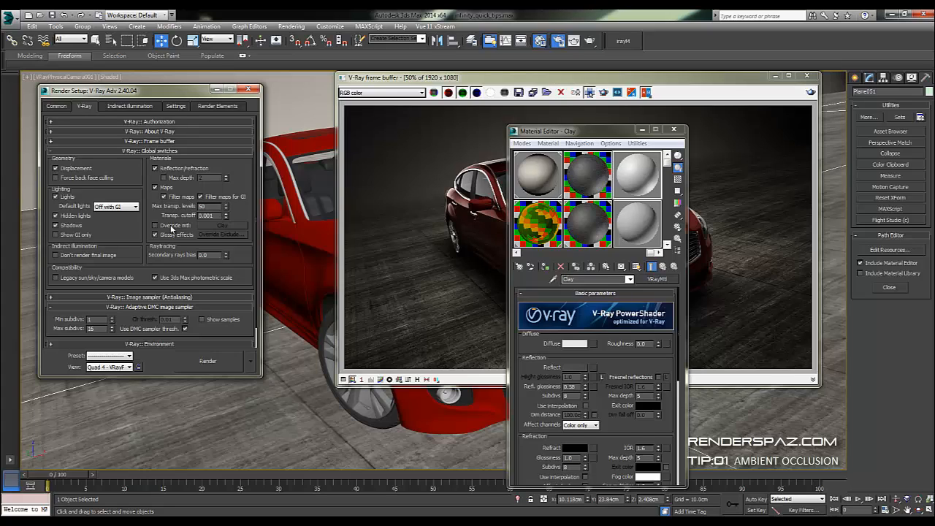
pyautogui.click(155, 234)
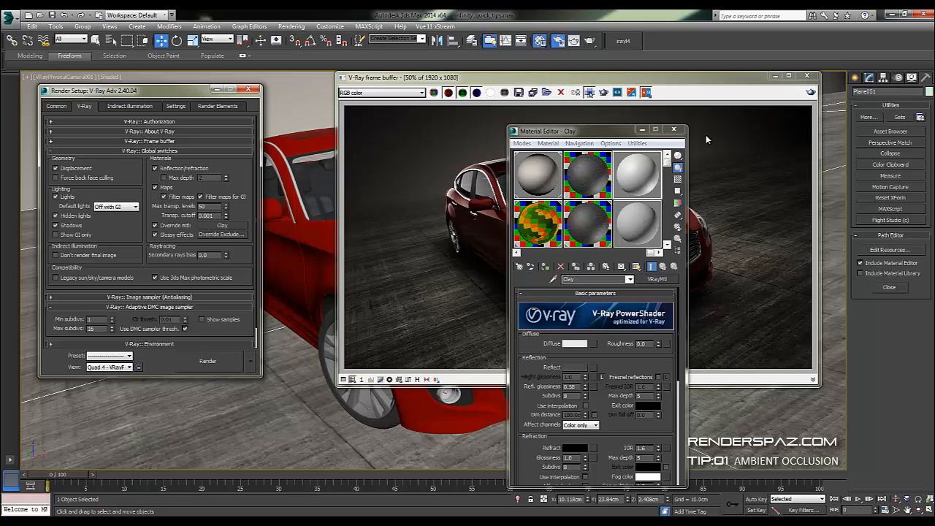
pyautogui.click(611, 143)
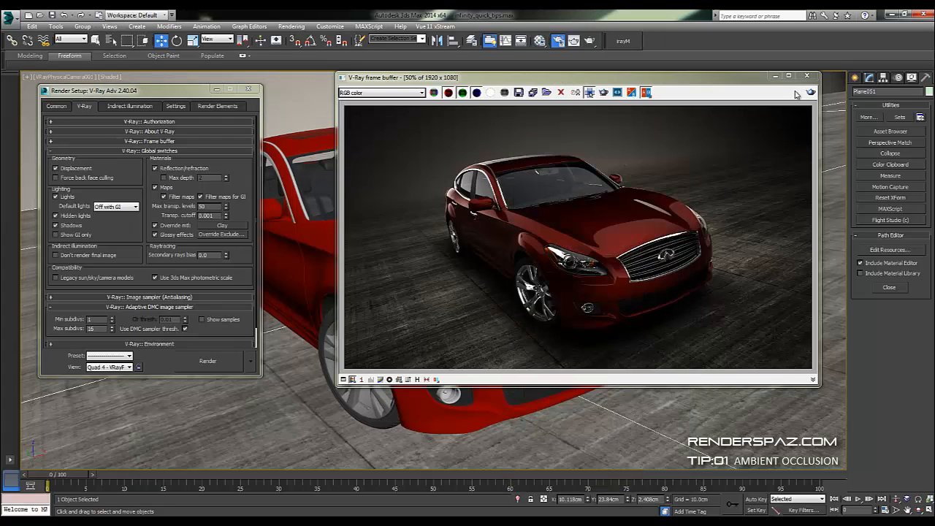
# Render the clay override pass in the V-Ray frame buffer, moving the progress dialog aside
pyautogui.click(207, 359)
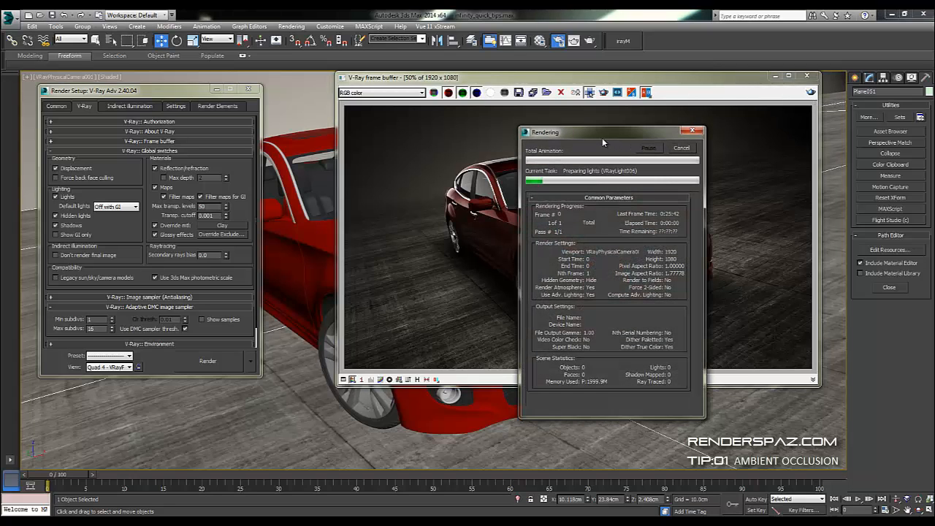
pyautogui.moveTo(602, 131); pyautogui.dragTo(139, 103)
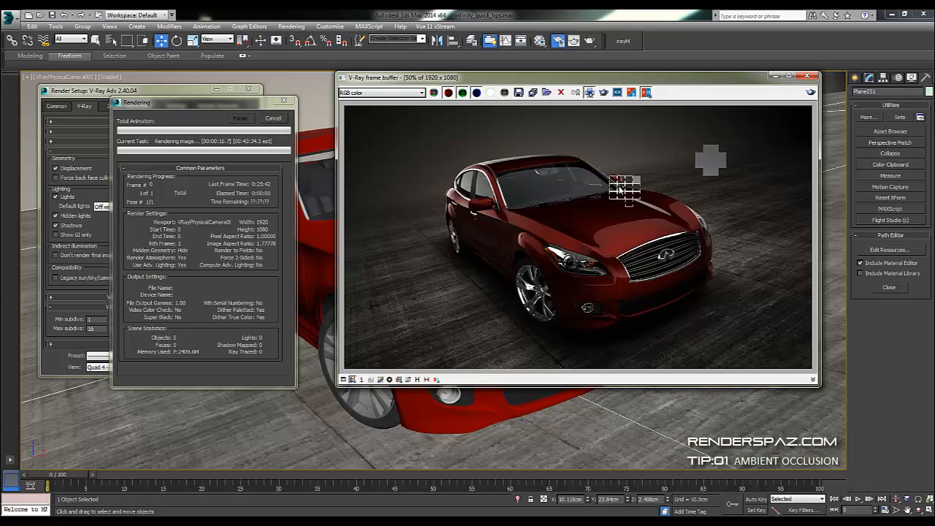
pyautogui.moveTo(511, 175)
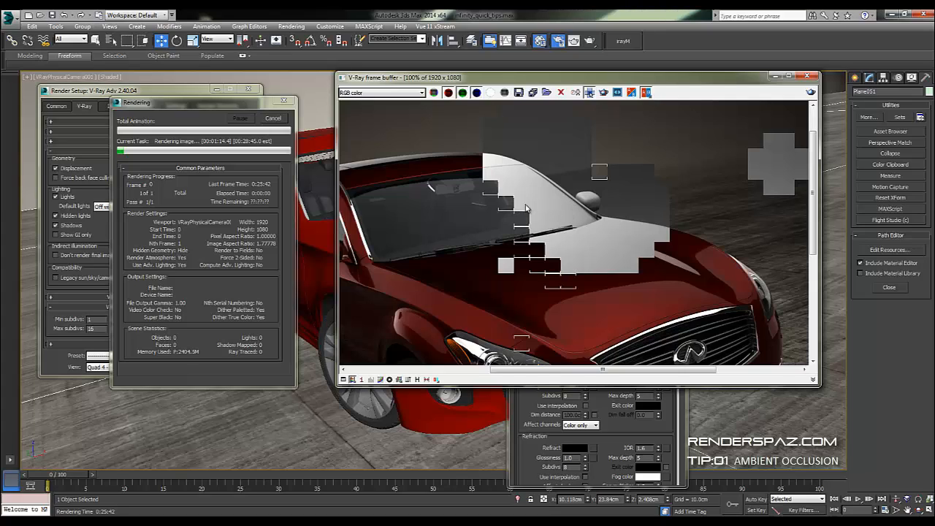
pyautogui.moveTo(591, 229)
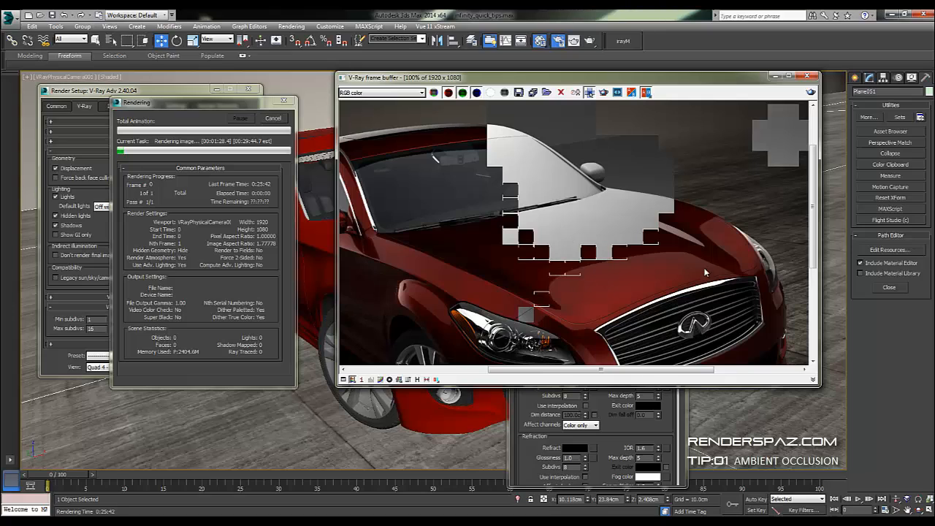
pyautogui.moveTo(751, 285)
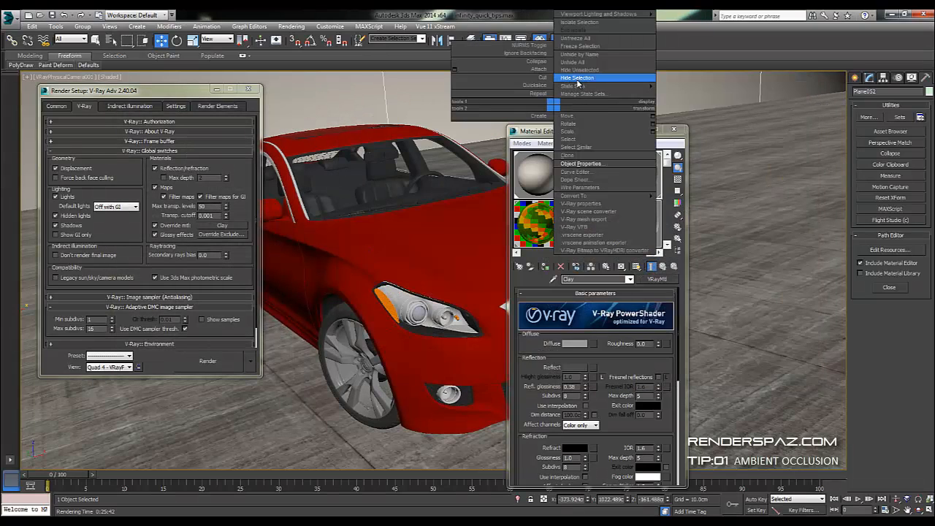
pyautogui.click(577, 77)
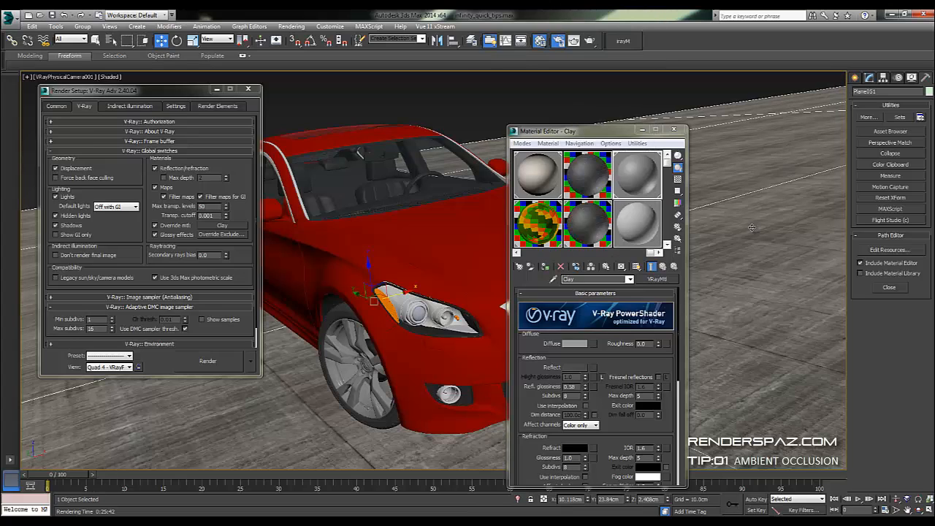
pyautogui.click(673, 130)
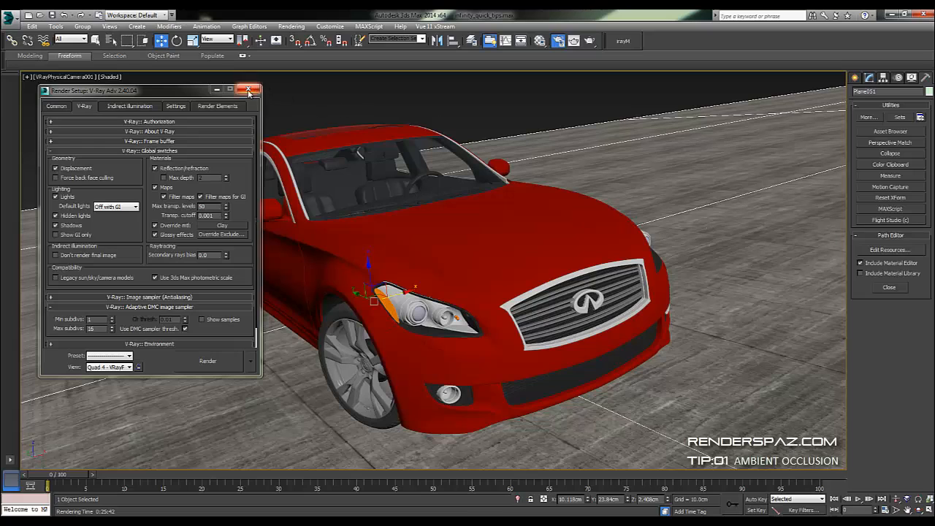
pyautogui.click(249, 90)
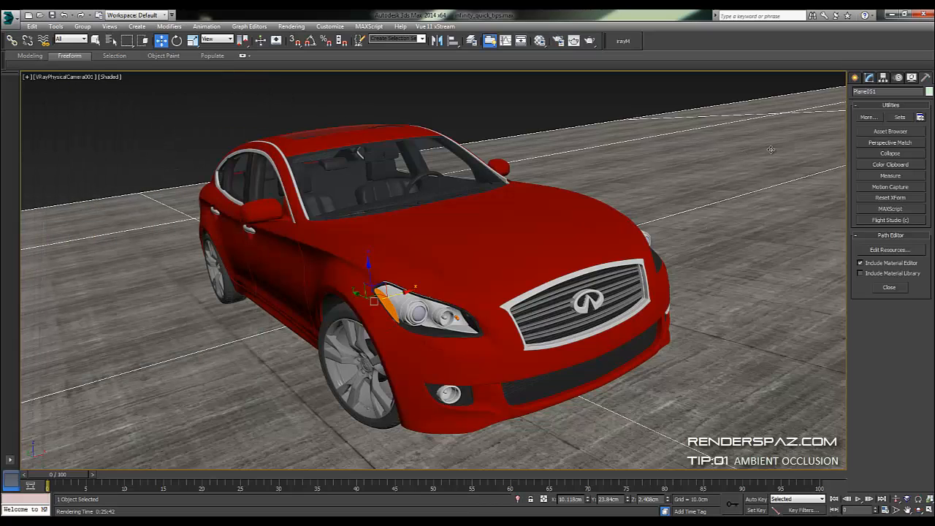
pyautogui.rightClick(772, 149)
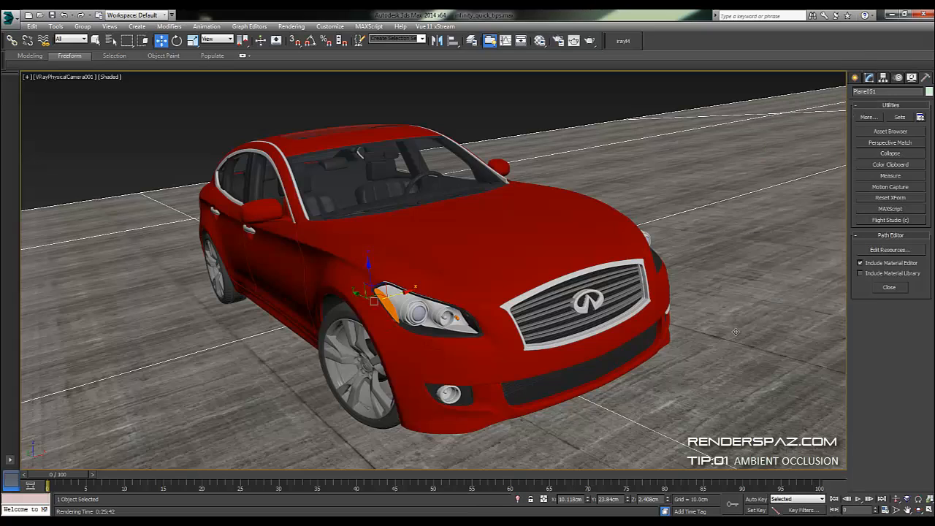
pyautogui.moveTo(761, 202)
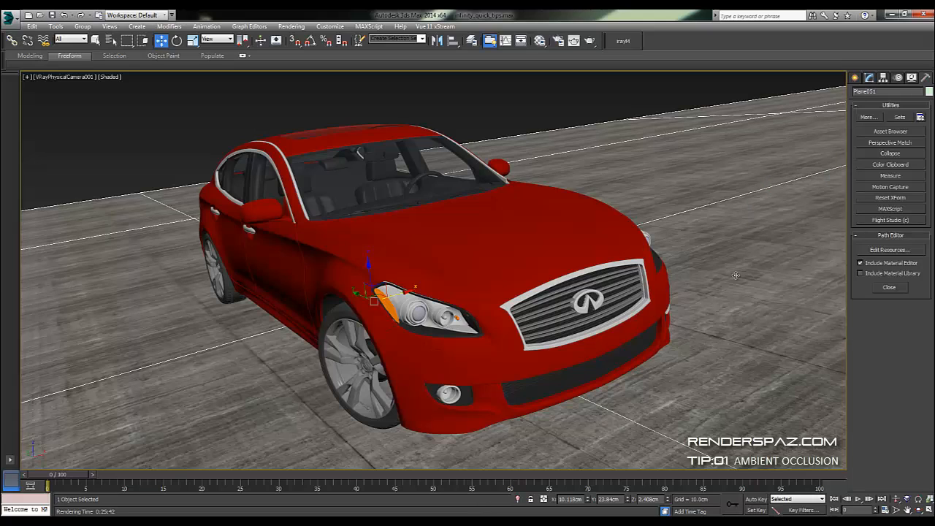
pyautogui.moveTo(225, 301)
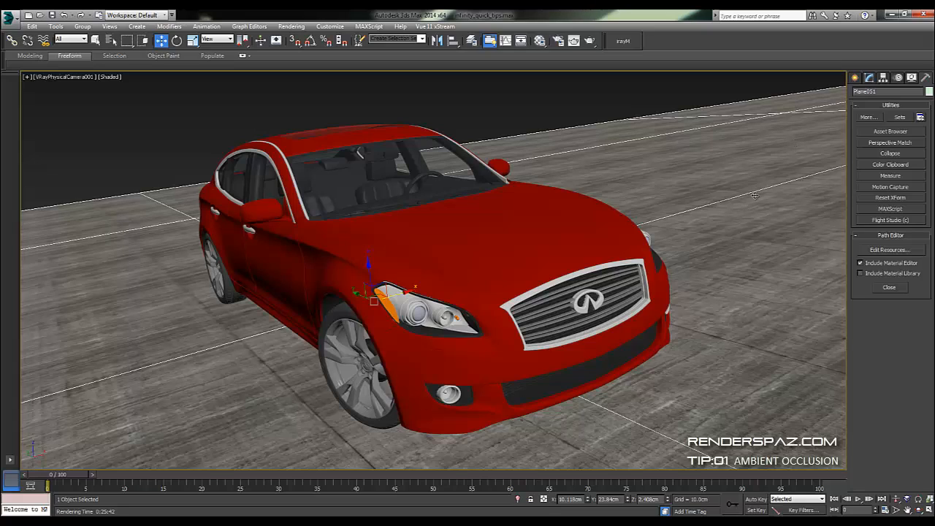
pyautogui.moveTo(790, 330)
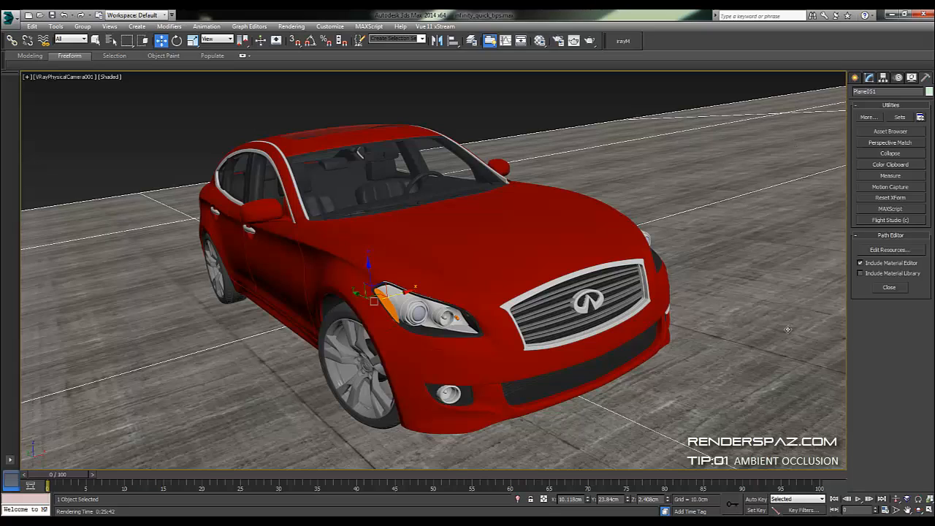
pyautogui.moveTo(784, 324)
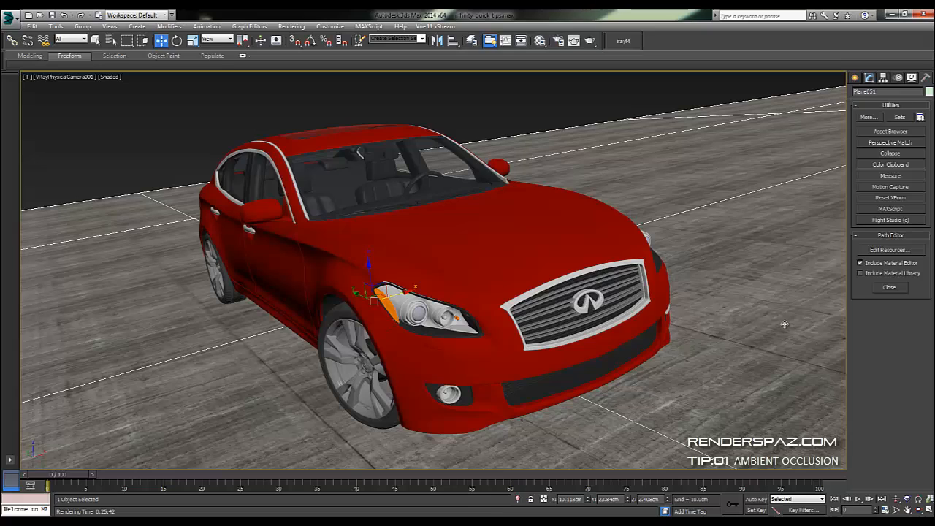
pyautogui.moveTo(733, 129)
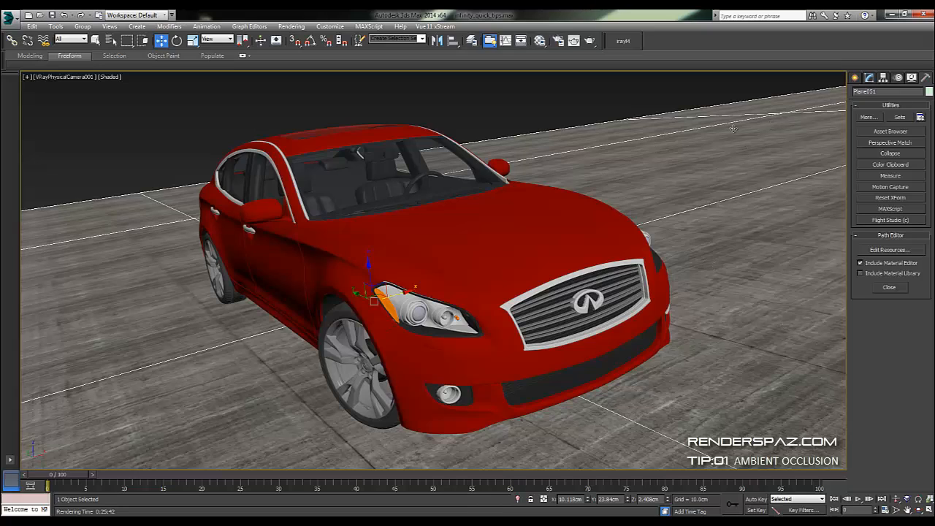
pyautogui.moveTo(650, 234)
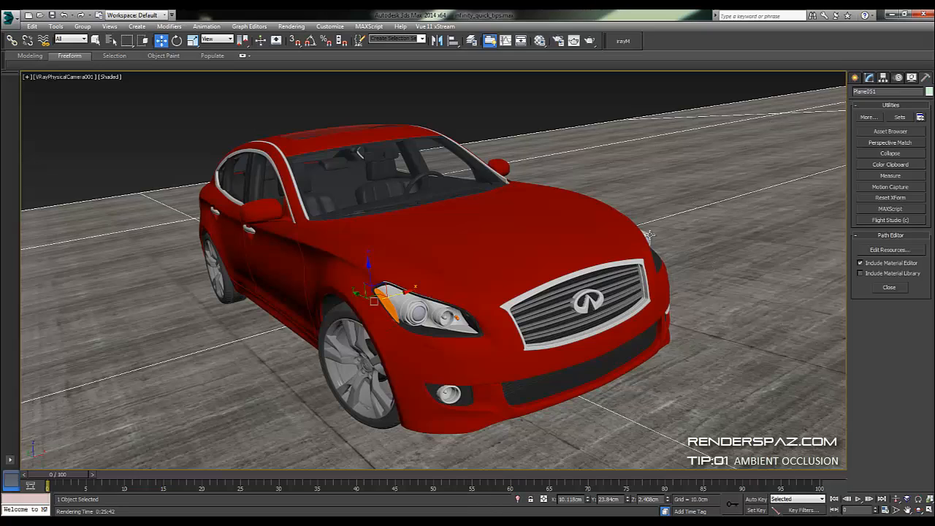
# In the plane's V-Ray properties, enable Matte object with Shadows kept on
pyautogui.rightClick(649, 233)
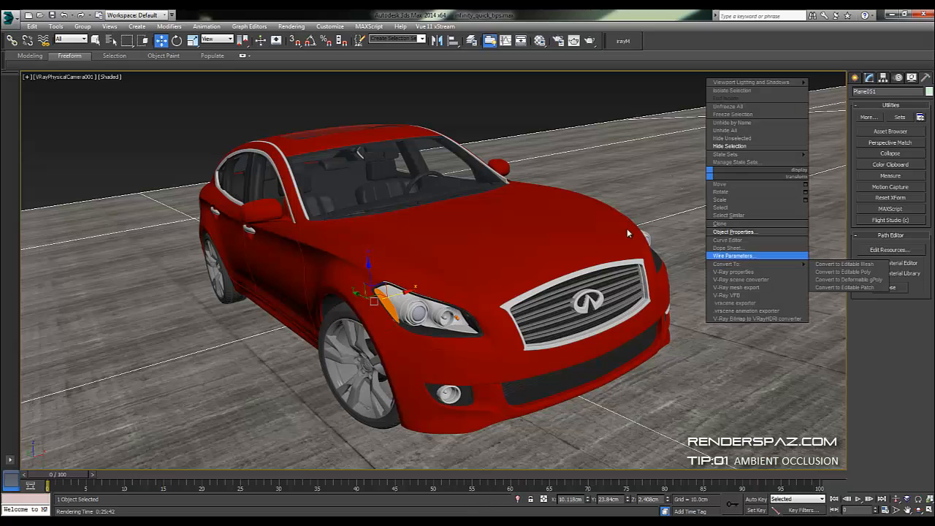
pyautogui.moveTo(751, 271)
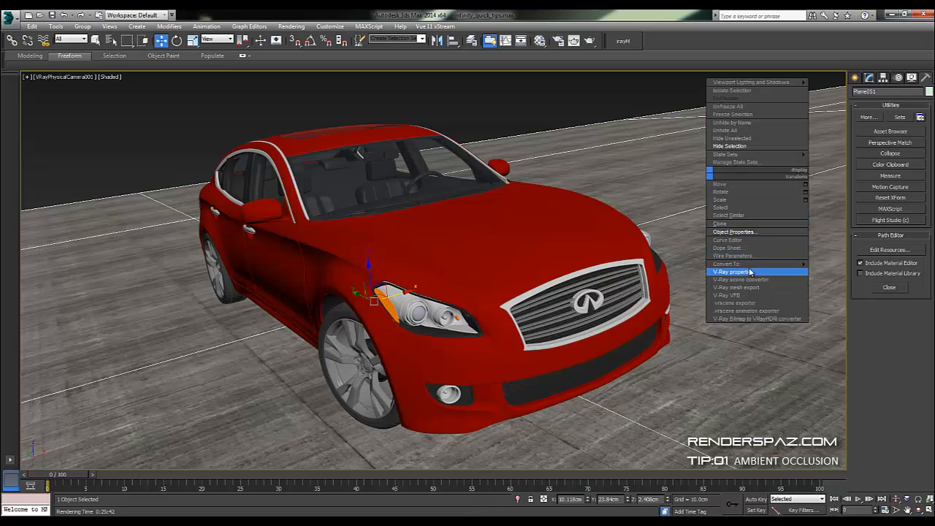
pyautogui.click(732, 272)
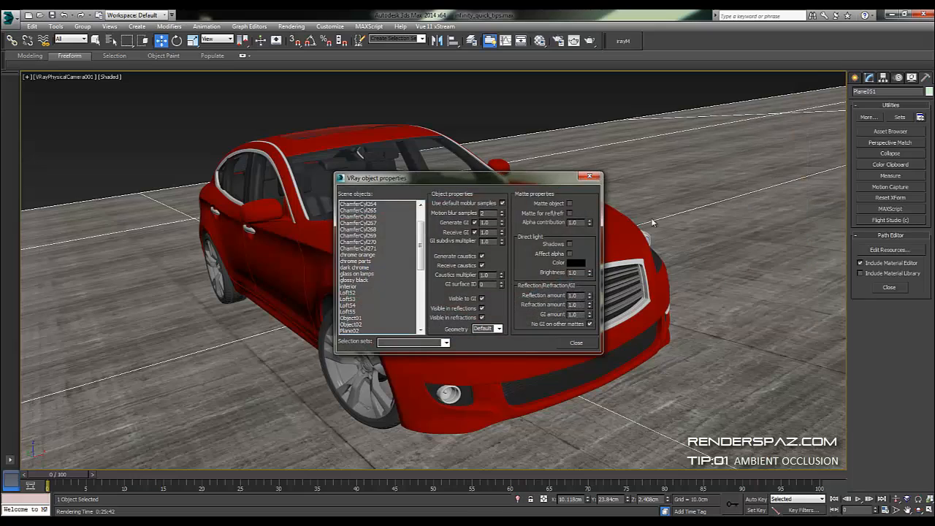
pyautogui.moveTo(386, 193)
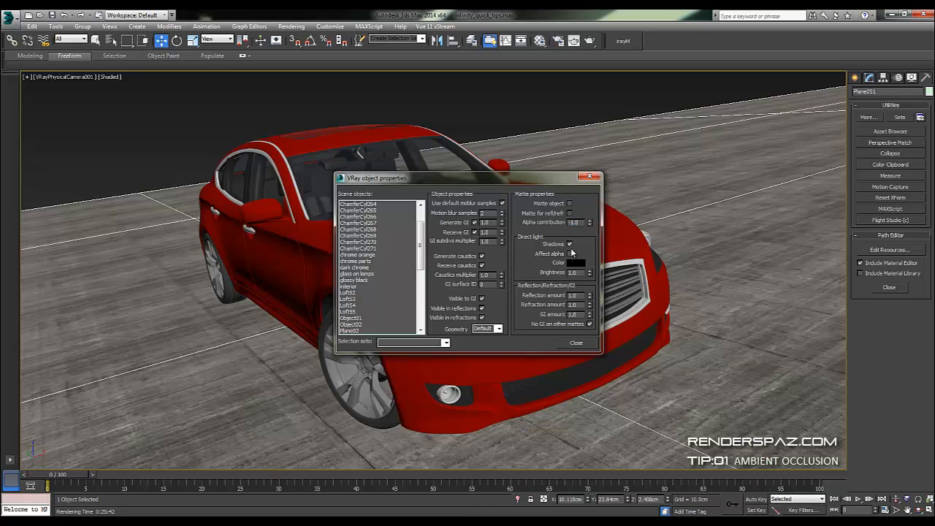
pyautogui.moveTo(576, 260)
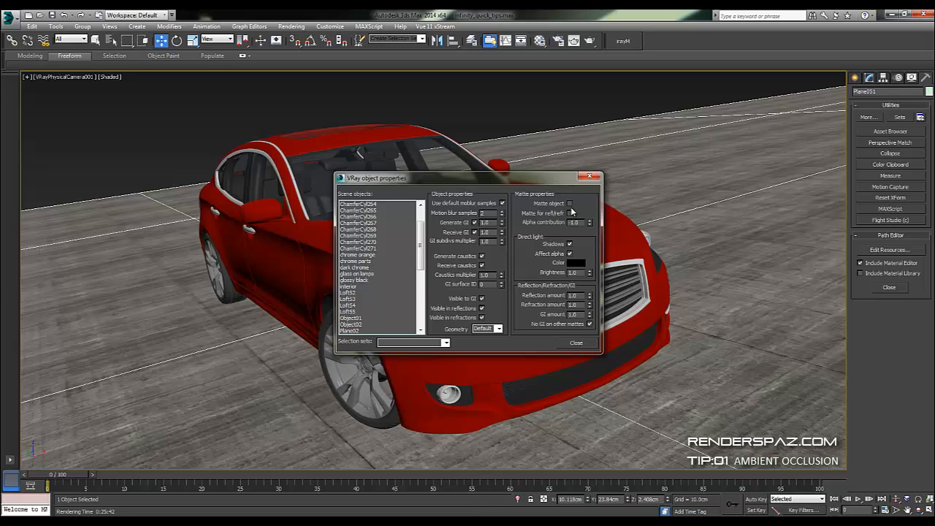
pyautogui.click(570, 203)
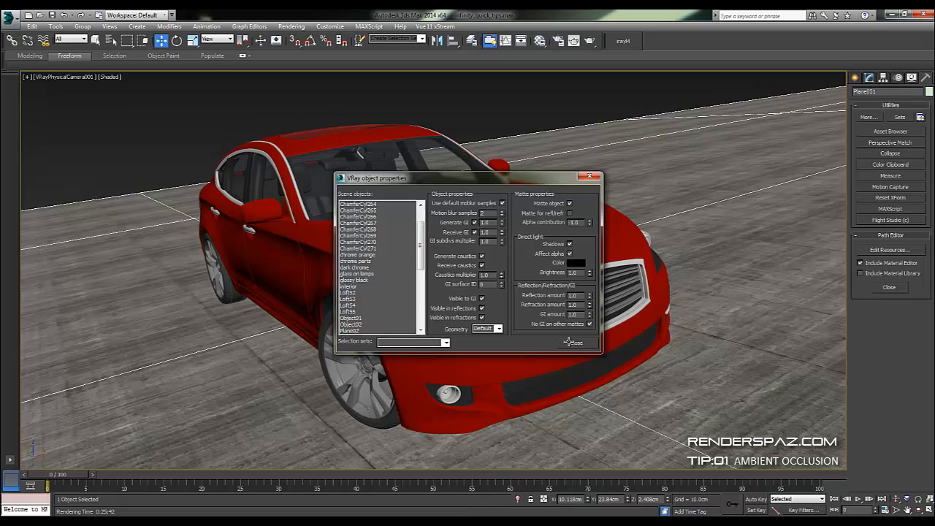
pyautogui.click(576, 342)
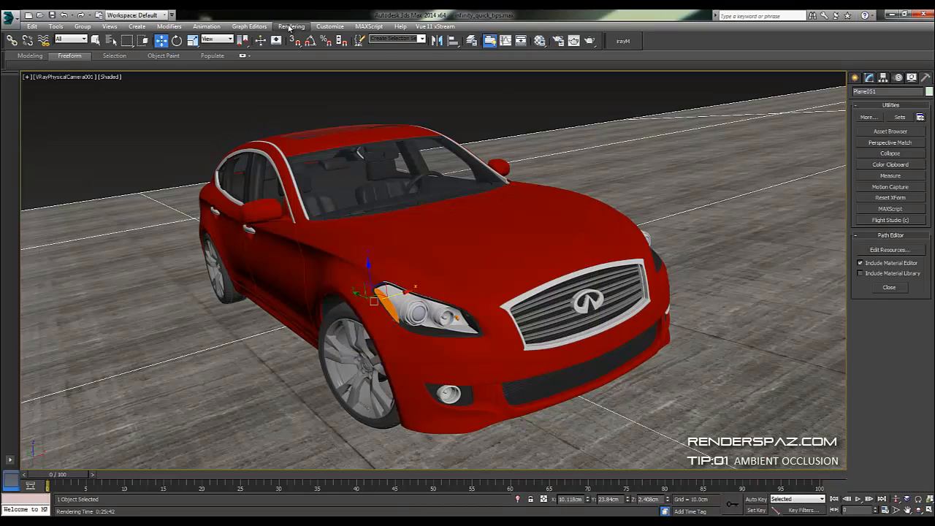
# Render the matte-ground clay pass from the Rendering menu and inspect its alpha channel in the frame buffer
pyautogui.click(291, 26)
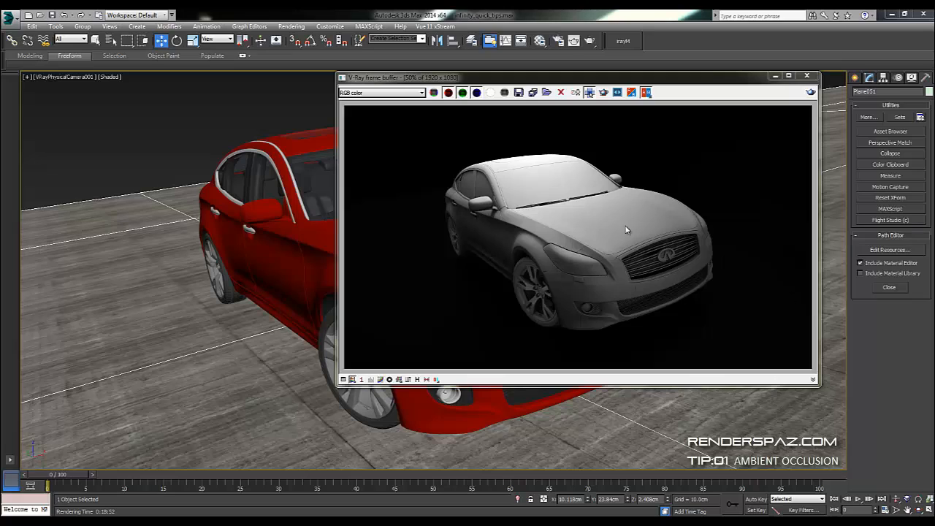
pyautogui.moveTo(677, 254)
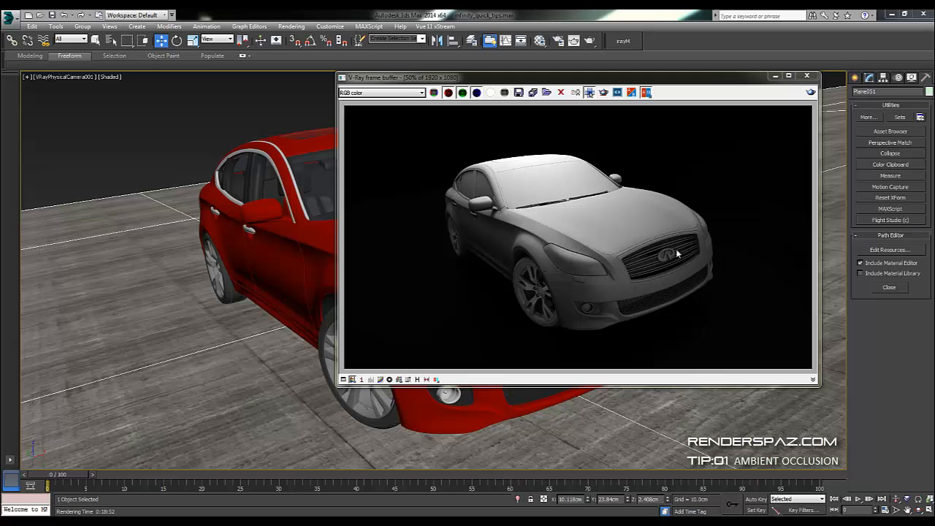
pyautogui.moveTo(684, 196)
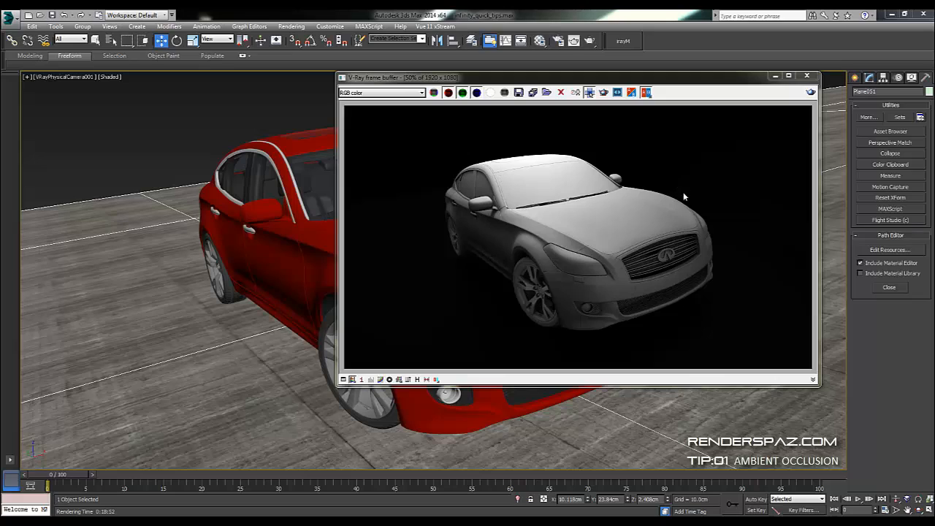
pyautogui.moveTo(475, 211)
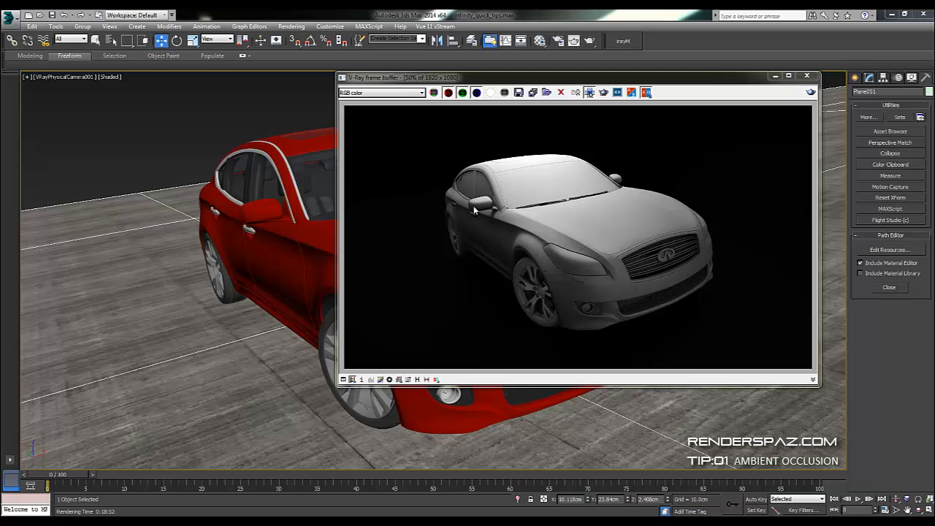
pyautogui.moveTo(395, 204)
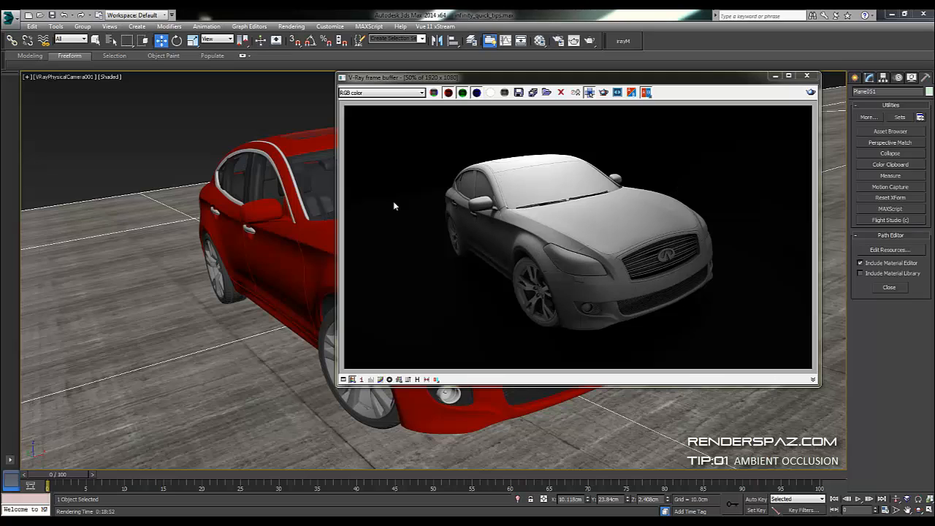
pyautogui.moveTo(517, 233)
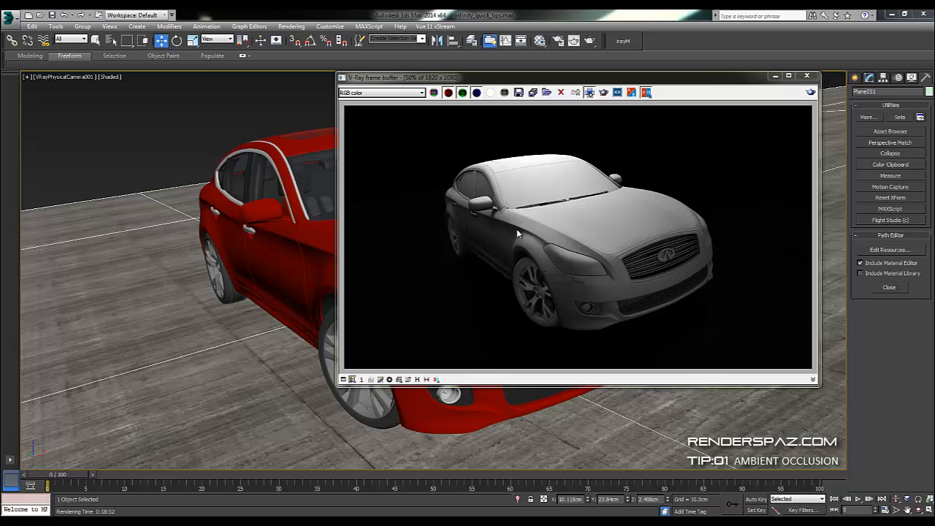
pyautogui.moveTo(622, 286)
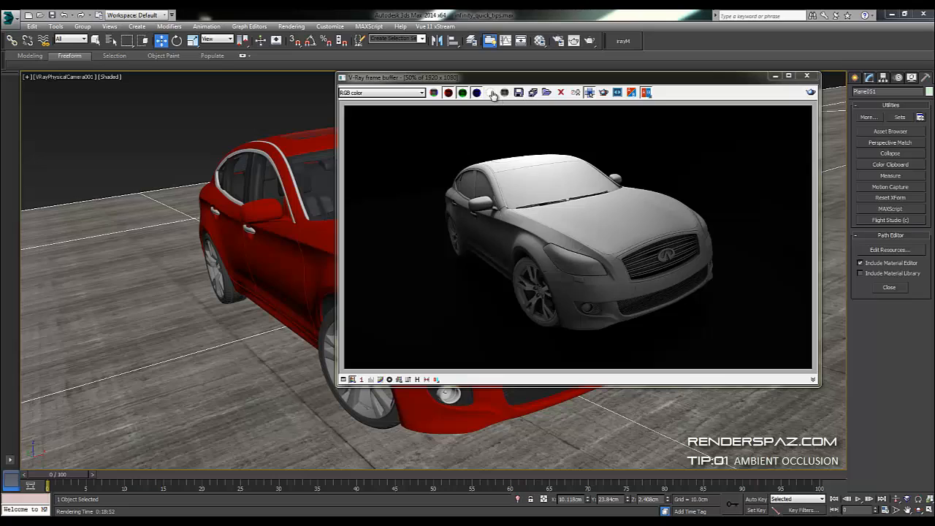
pyautogui.click(491, 92)
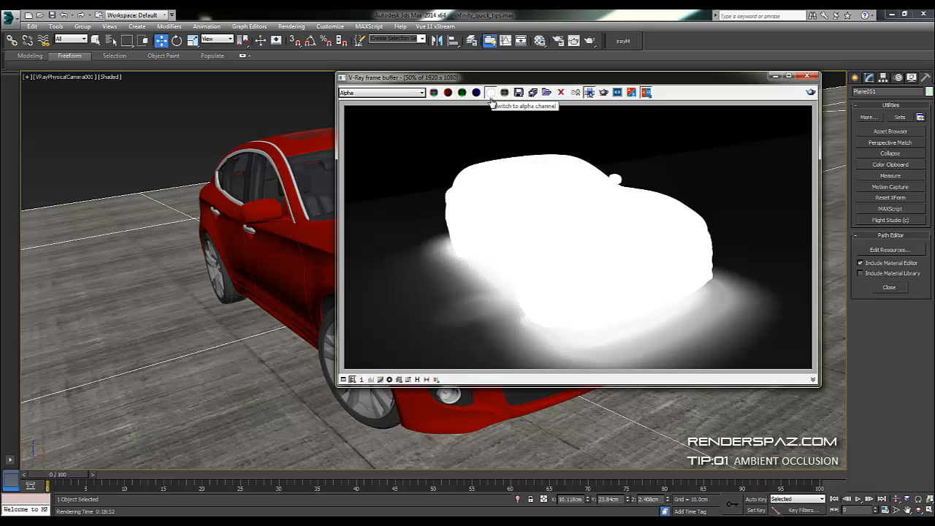
pyautogui.moveTo(493, 102)
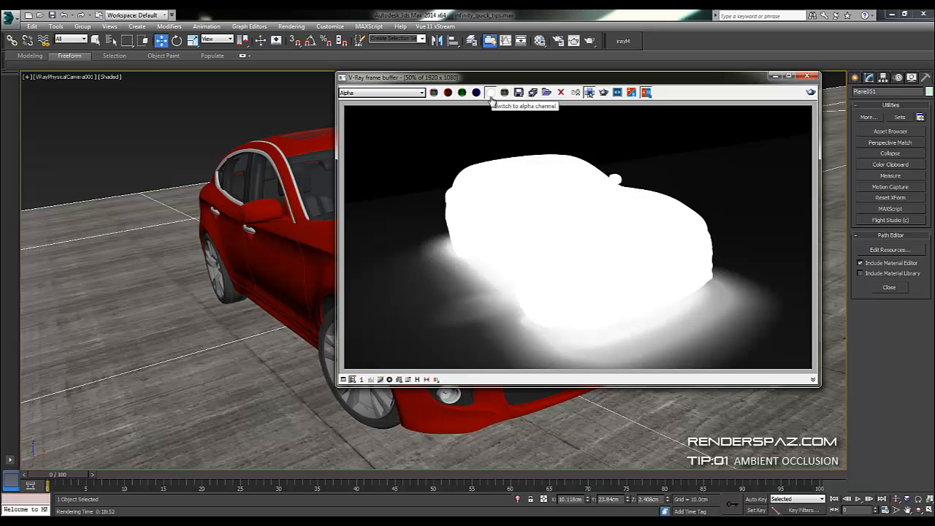
pyautogui.click(491, 92)
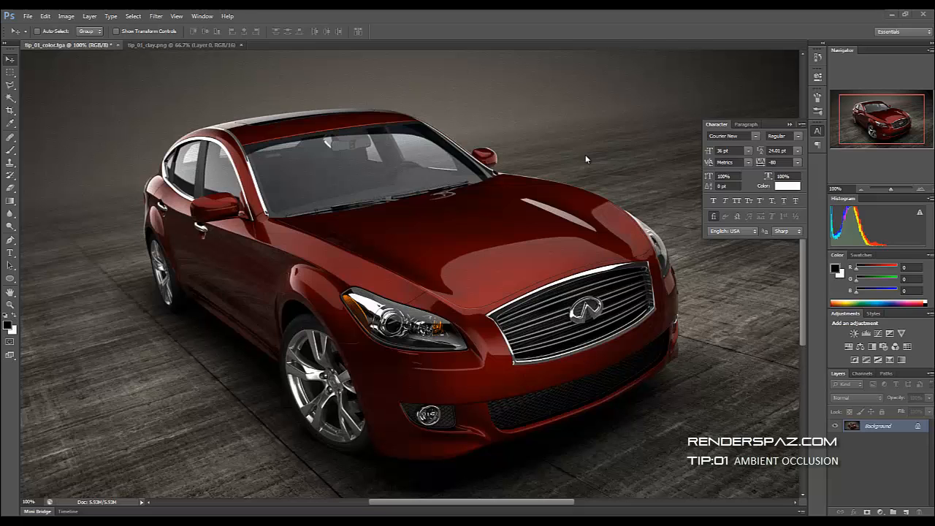
pyautogui.moveTo(222, 64)
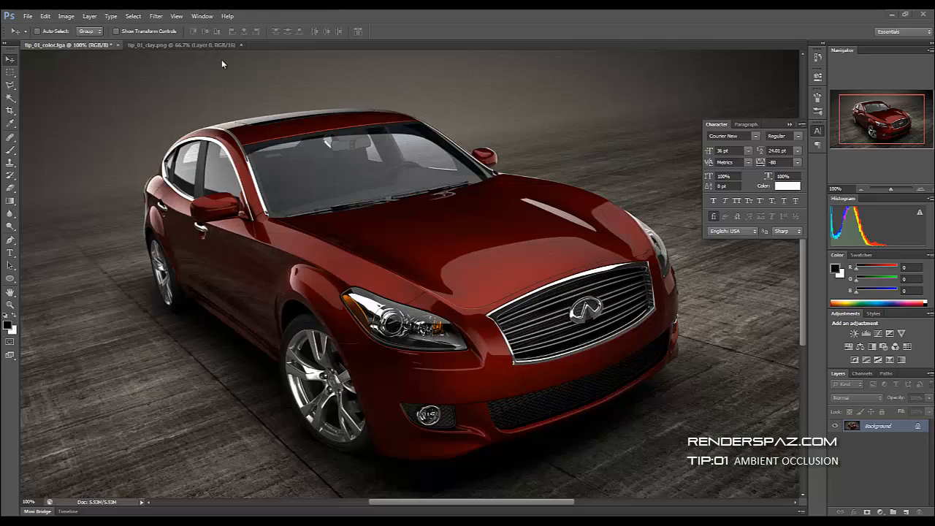
# Open tip_01_clay.png in Photoshop alongside the red car render
pyautogui.click(157, 44)
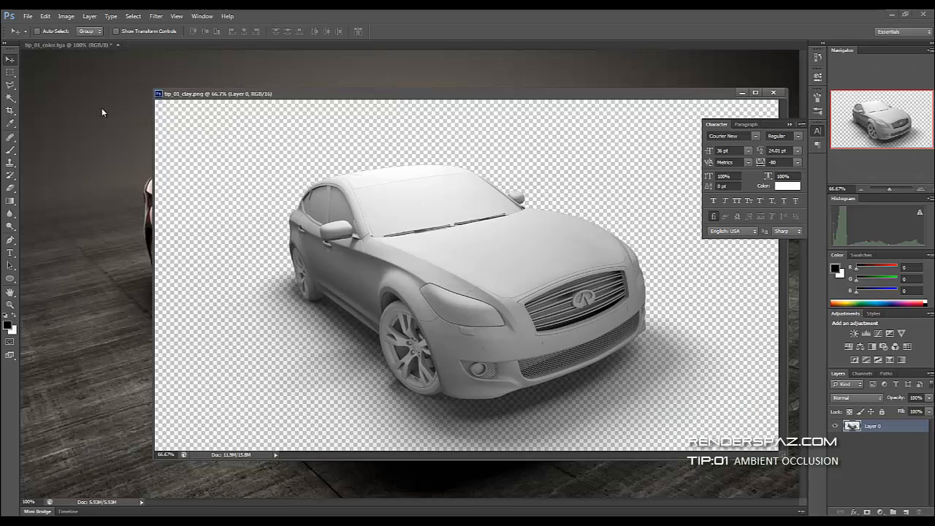
pyautogui.moveTo(423, 250)
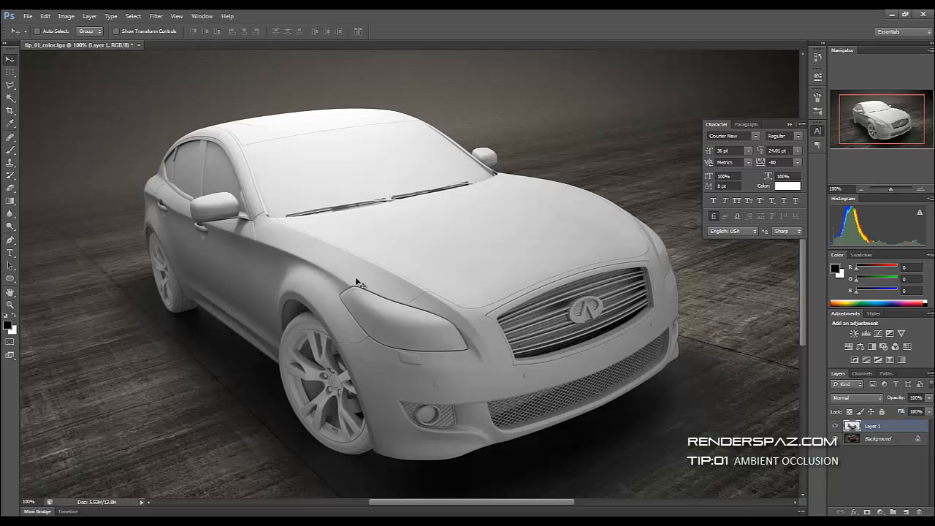
pyautogui.moveTo(499, 318)
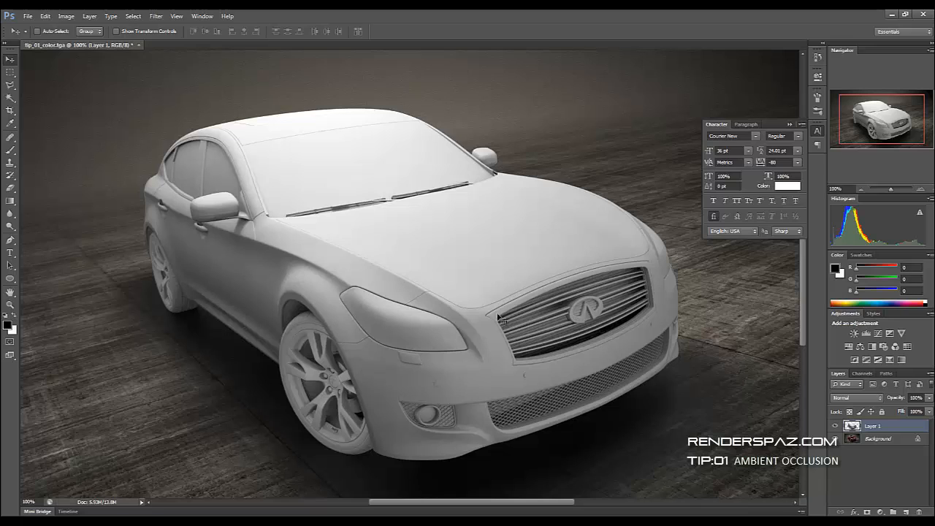
# Convert the Background of the car image into a normal layer
pyautogui.rightClick(877, 439)
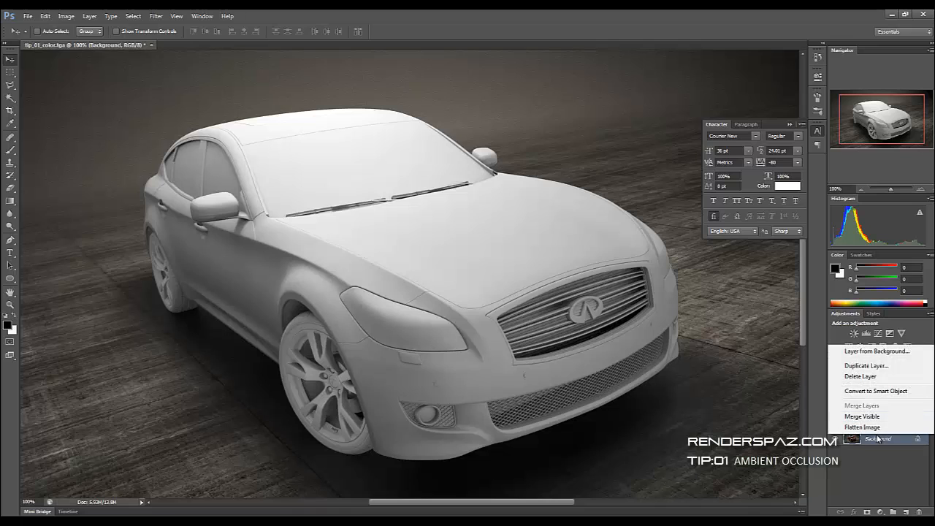
pyautogui.click(877, 351)
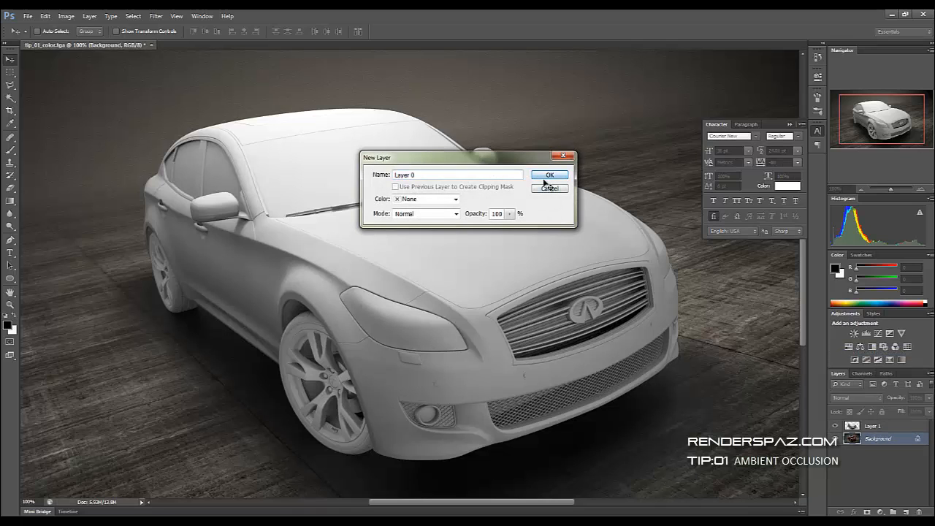
pyautogui.click(550, 175)
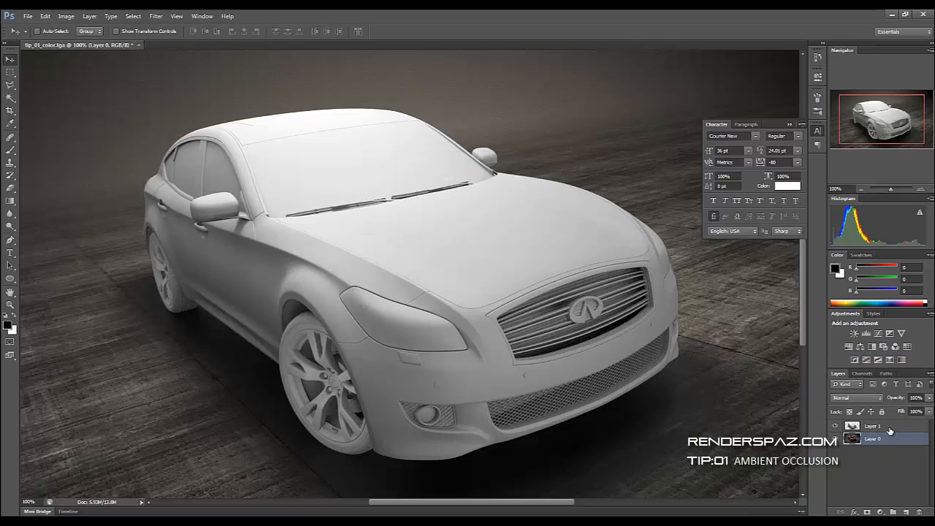
# Set the clay pass layer's blend mode to Overlay and toggle it to compare
pyautogui.click(874, 427)
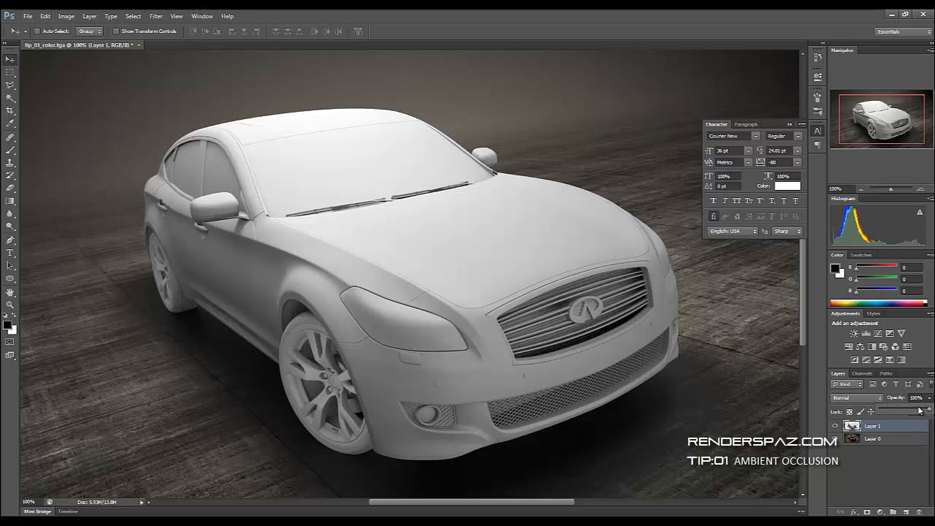
pyautogui.click(855, 398)
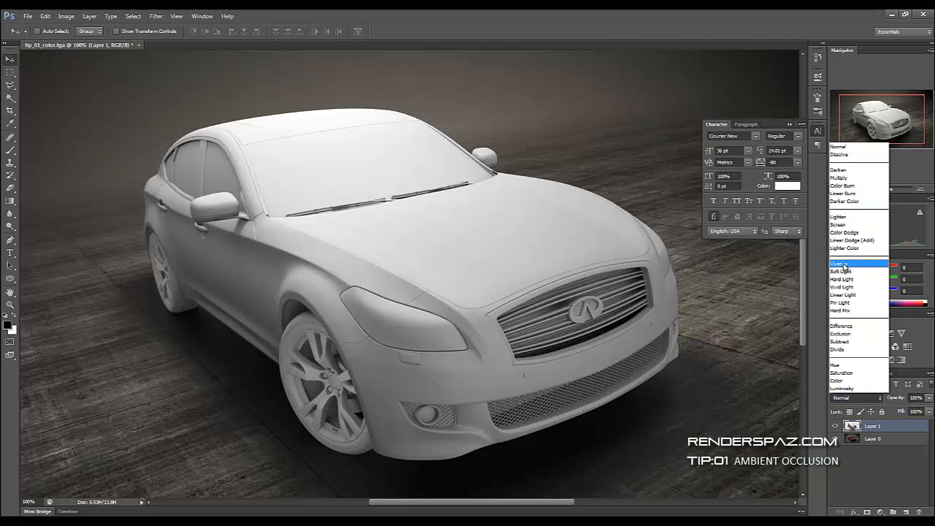
pyautogui.click(840, 263)
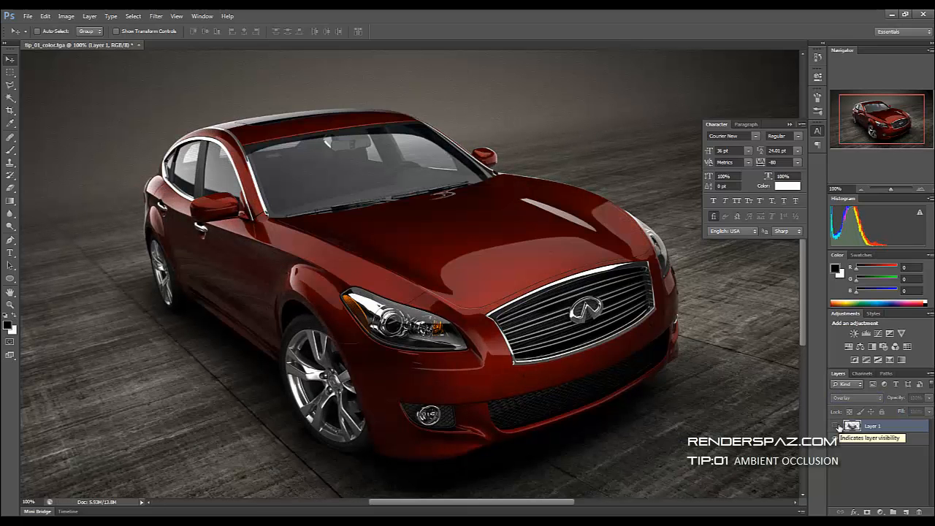
pyautogui.click(839, 427)
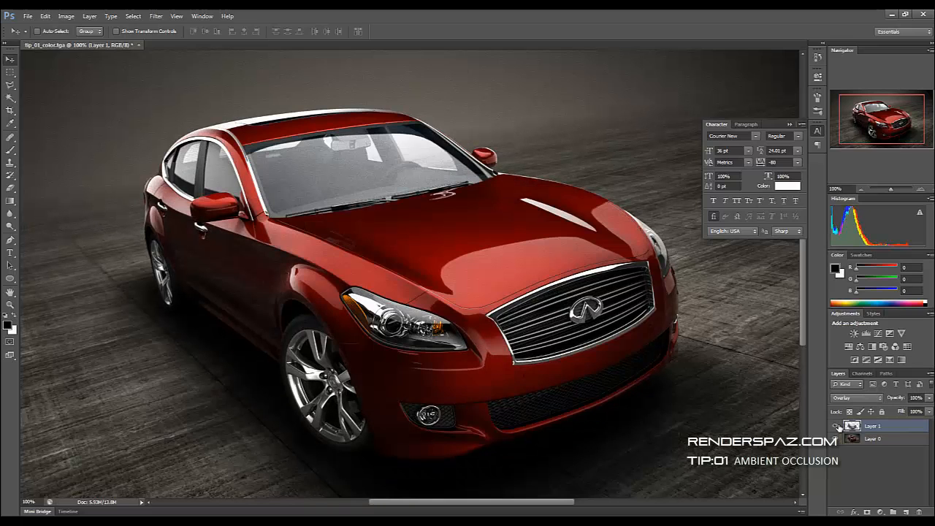
pyautogui.moveTo(839, 429)
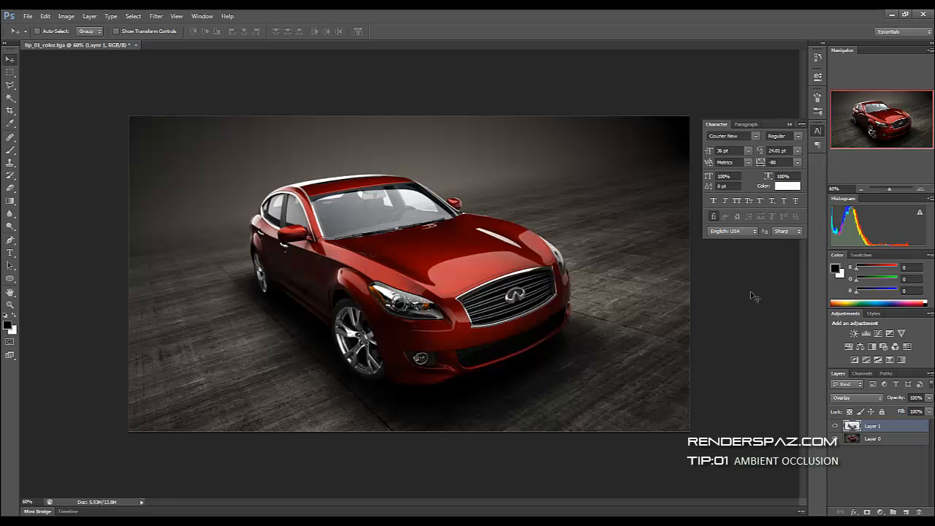
pyautogui.moveTo(897, 453)
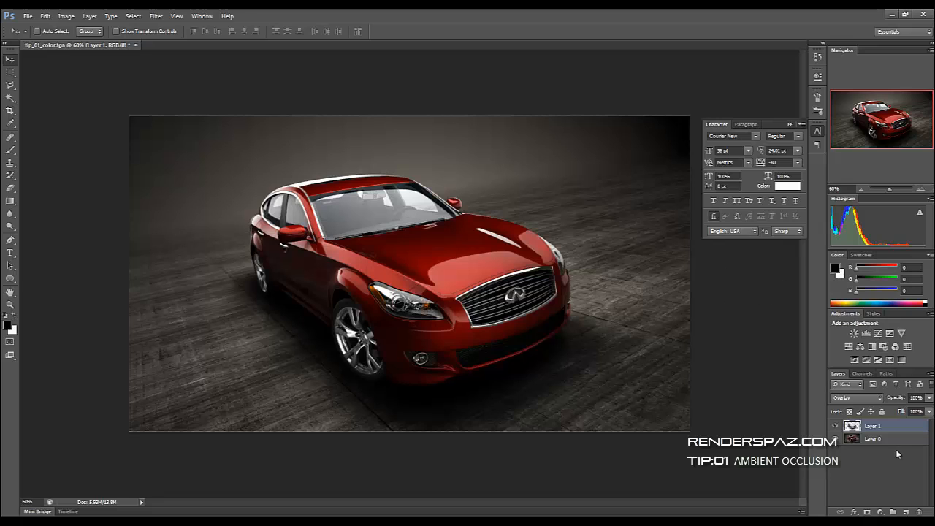
# Bring up Curves for the occlusion layer and lift its shadow, midtone and highlight points
pyautogui.click(65, 14)
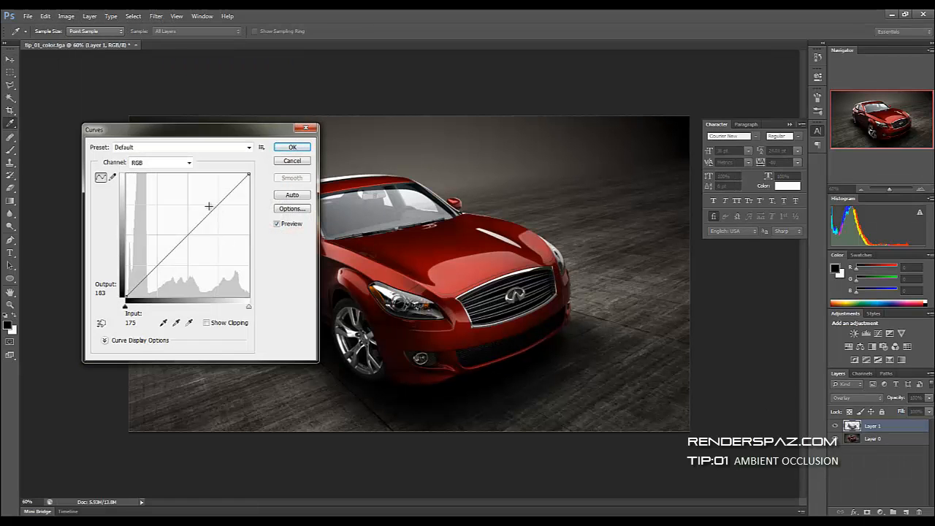
pyautogui.moveTo(210, 208); pyautogui.dragTo(207, 199)
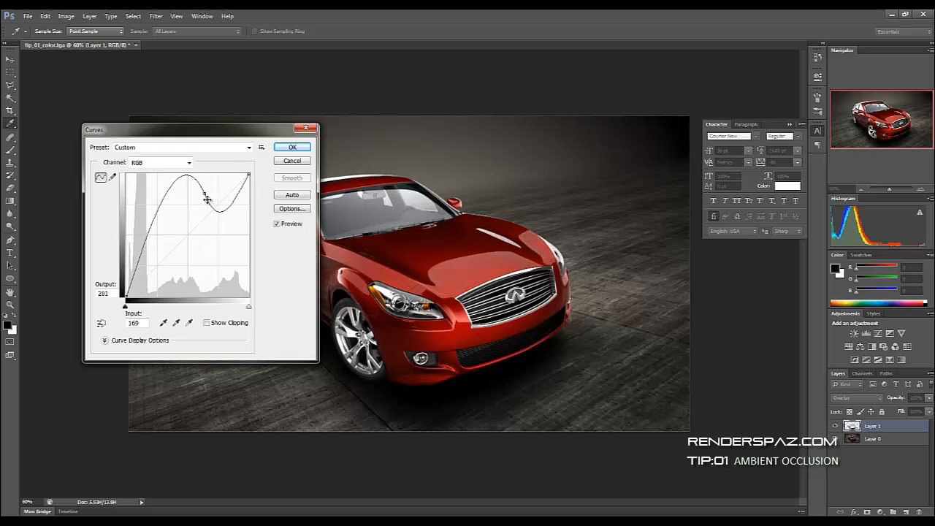
pyautogui.moveTo(208, 198); pyautogui.dragTo(177, 228)
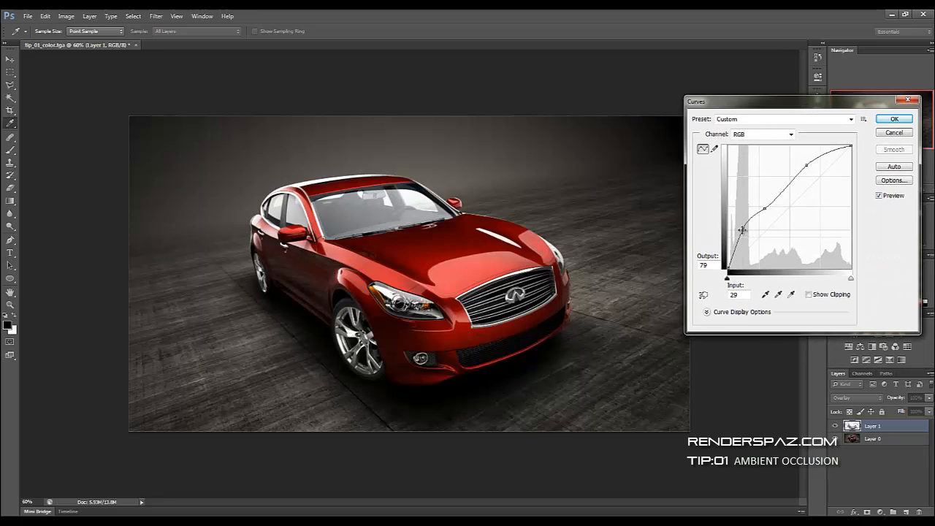
pyautogui.moveTo(742, 231); pyautogui.dragTo(768, 211)
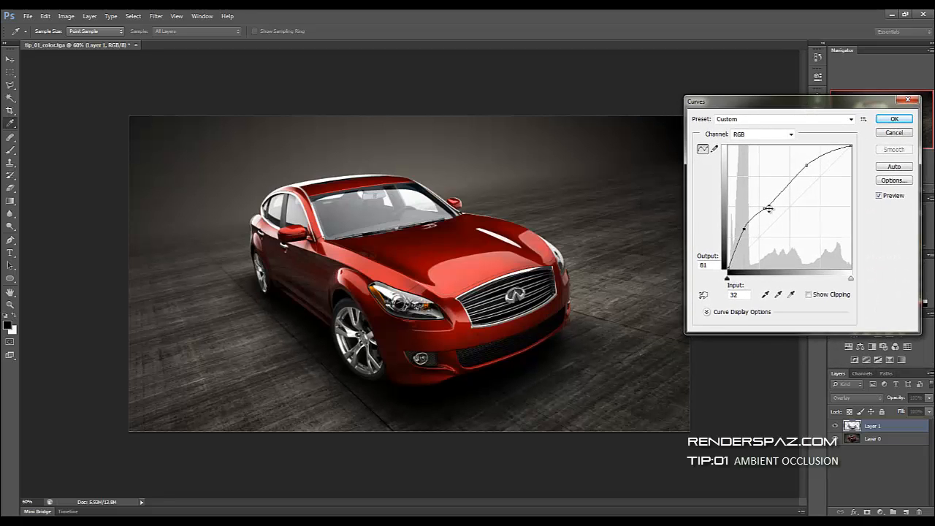
pyautogui.moveTo(769, 211); pyautogui.dragTo(769, 208)
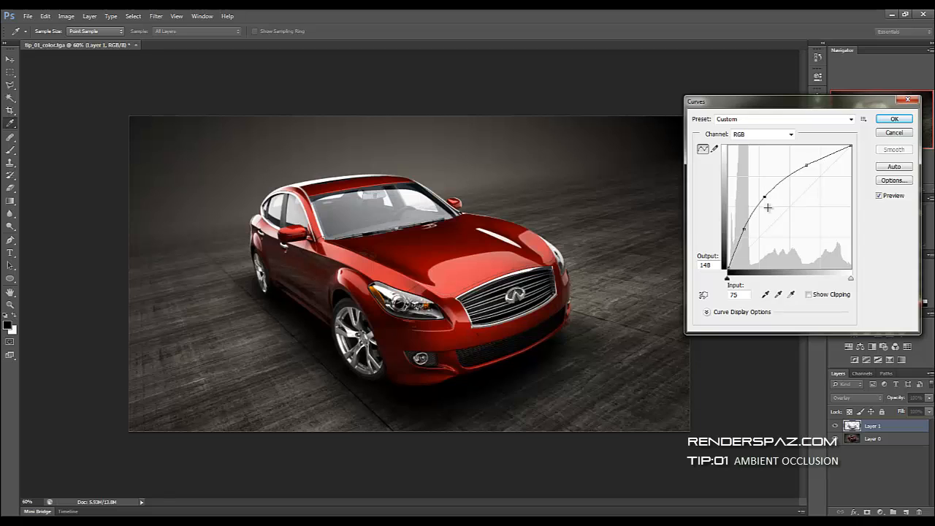
pyautogui.moveTo(769, 208); pyautogui.dragTo(773, 182)
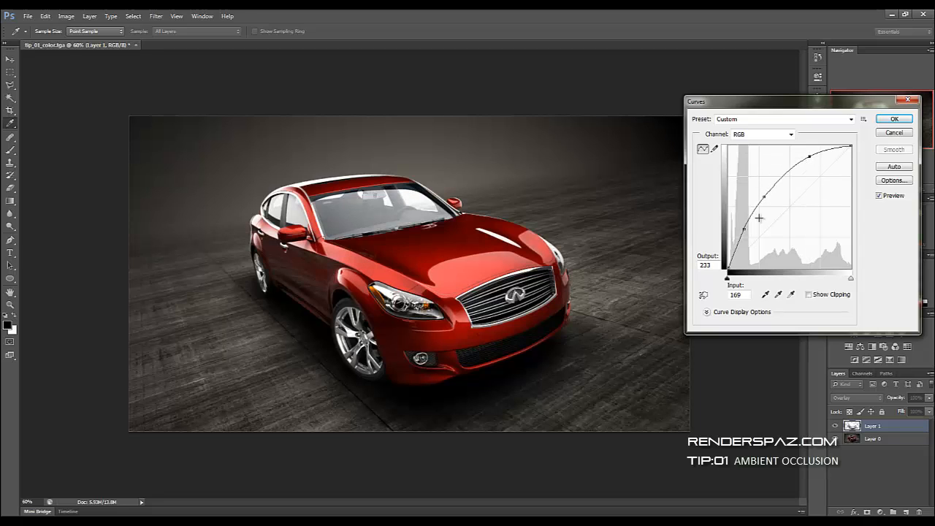
pyautogui.moveTo(759, 217); pyautogui.dragTo(768, 198)
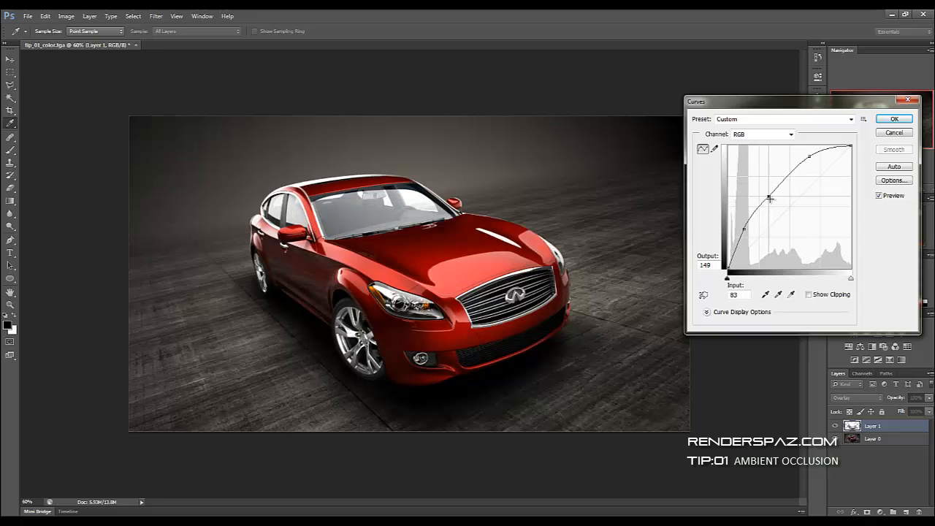
# Refine the curve's shadow, midtone and highlight points further and apply the adjustment
pyautogui.moveTo(768, 198); pyautogui.dragTo(747, 233)
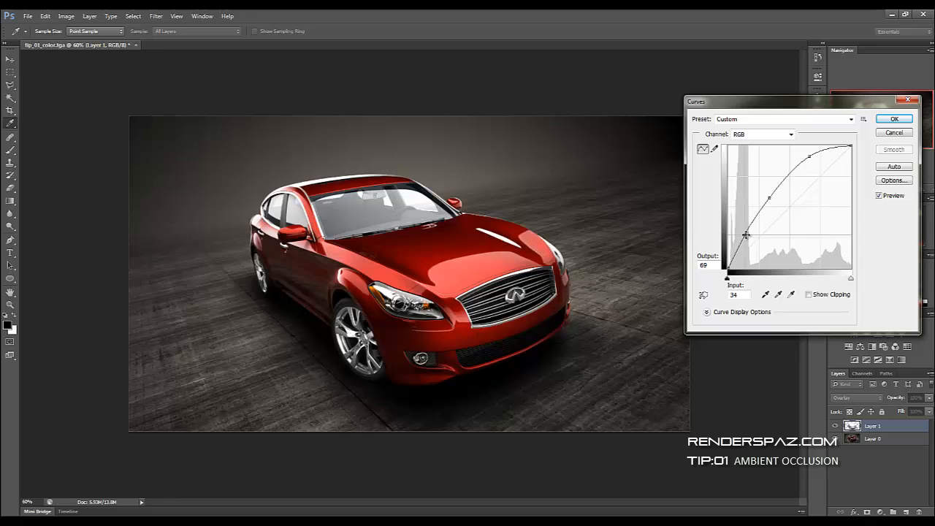
pyautogui.moveTo(748, 234); pyautogui.dragTo(754, 240)
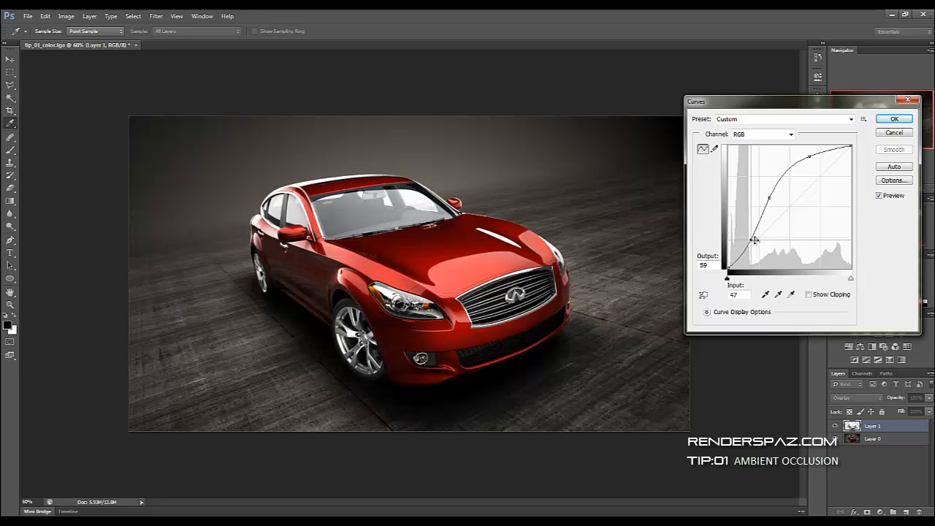
pyautogui.moveTo(754, 239); pyautogui.dragTo(752, 243)
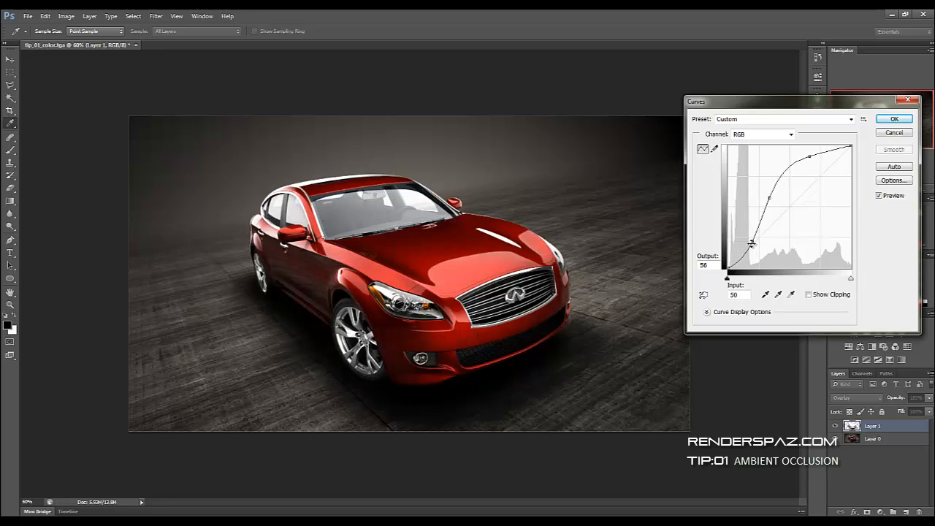
pyautogui.moveTo(751, 243); pyautogui.dragTo(748, 237)
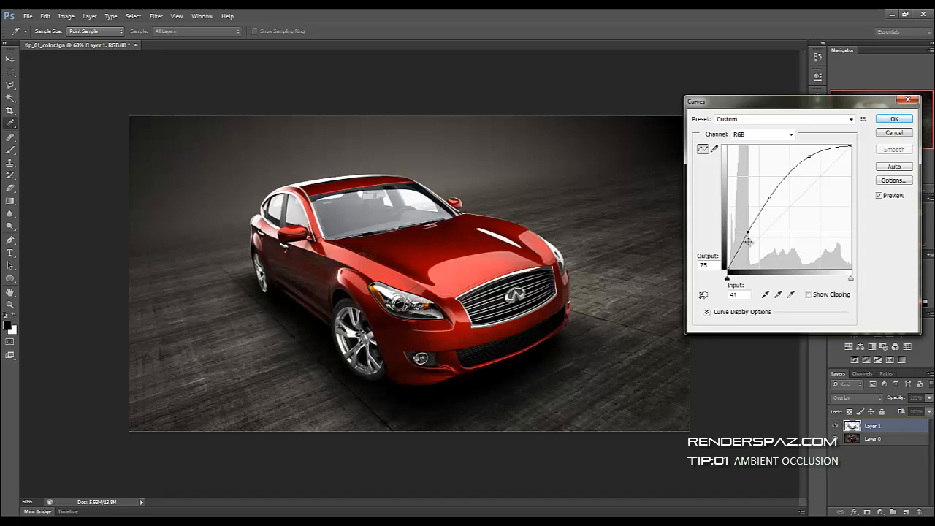
pyautogui.moveTo(748, 242); pyautogui.dragTo(772, 203)
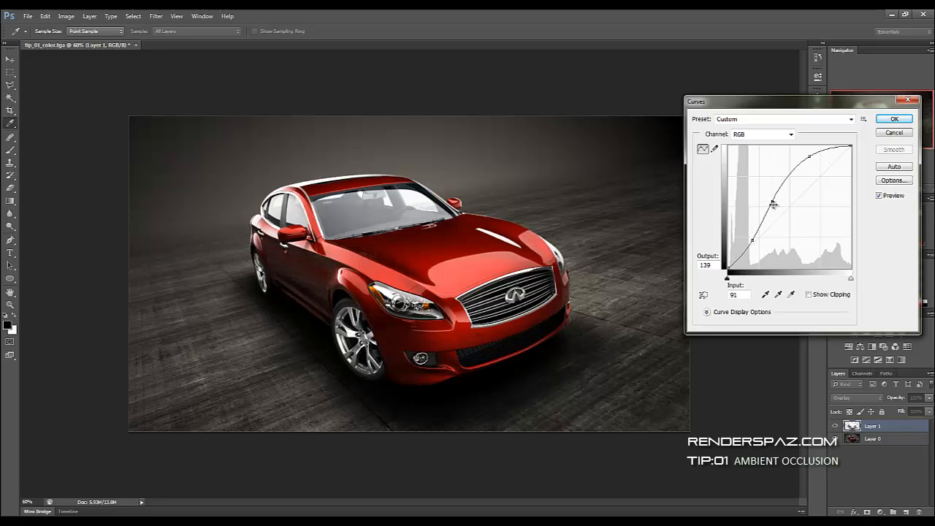
pyautogui.moveTo(773, 204); pyautogui.dragTo(776, 207)
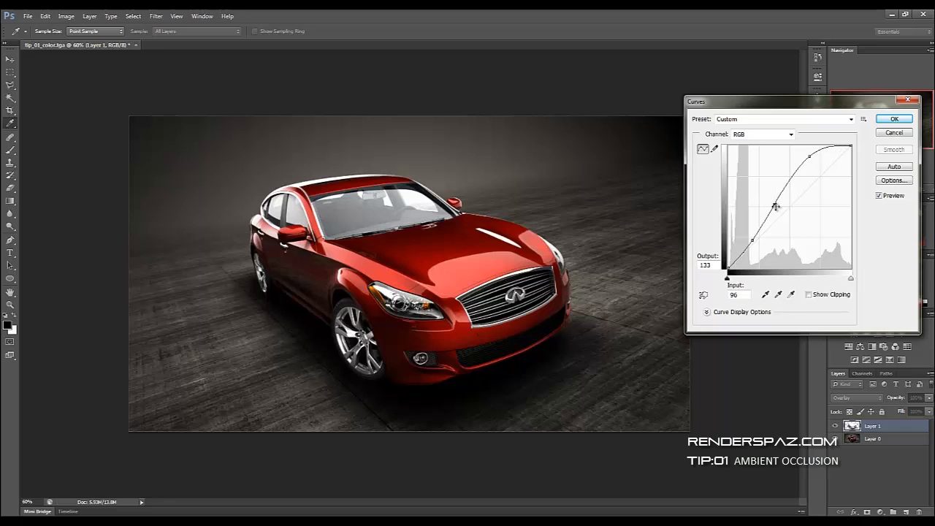
pyautogui.moveTo(776, 205); pyautogui.dragTo(812, 158)
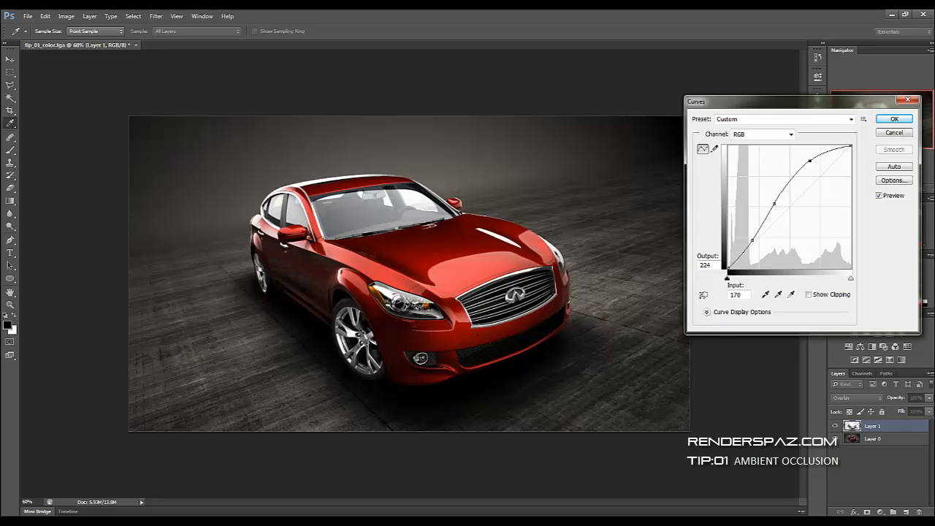
pyautogui.click(894, 118)
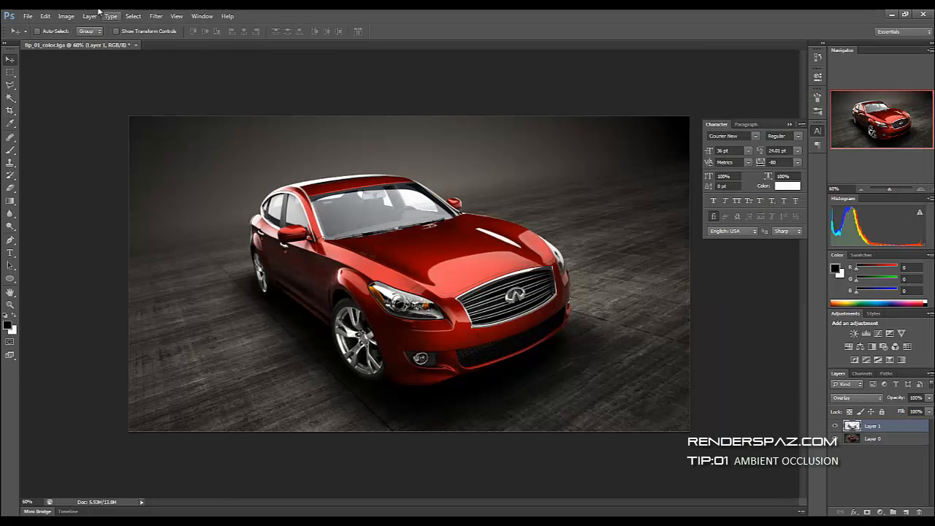
# Apply Levels to the occlusion layer with midtones at 0.75 and the white point at 231
pyautogui.click(66, 14)
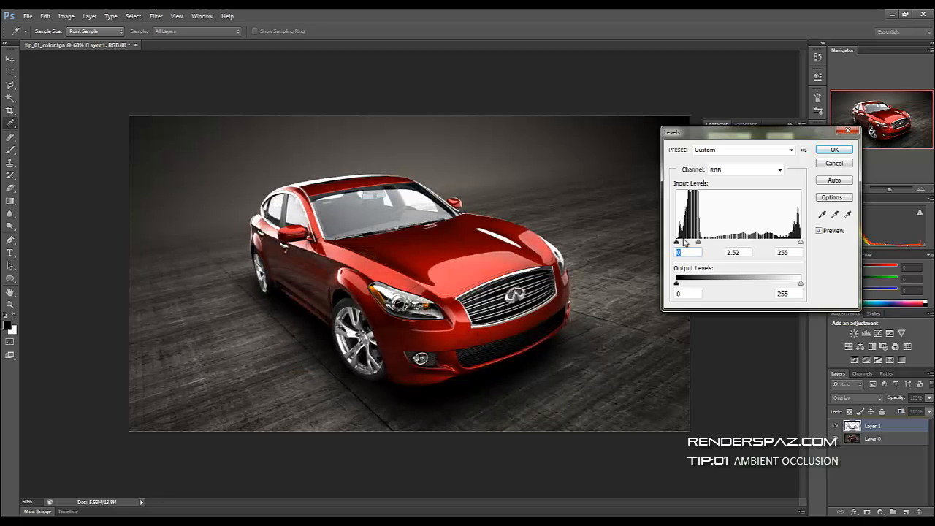
pyautogui.moveTo(684, 242); pyautogui.dragTo(736, 243)
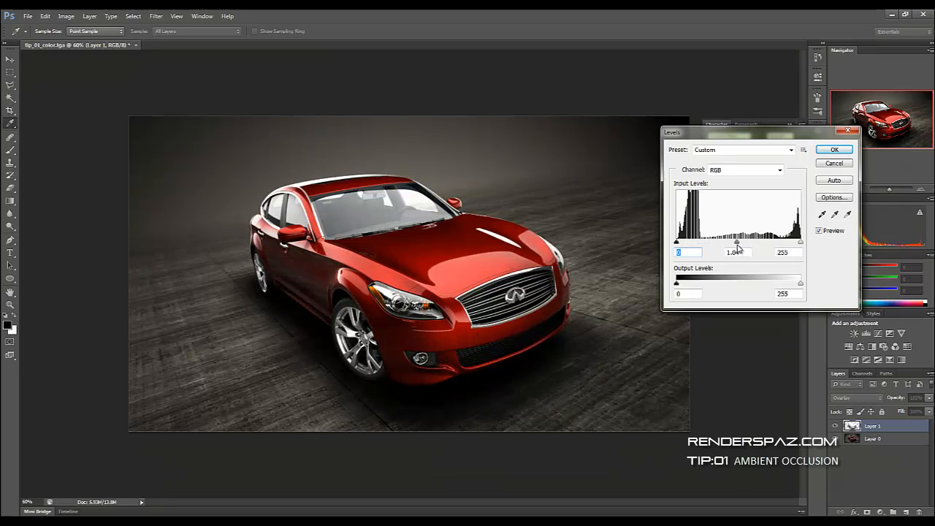
pyautogui.moveTo(737, 243); pyautogui.dragTo(746, 252)
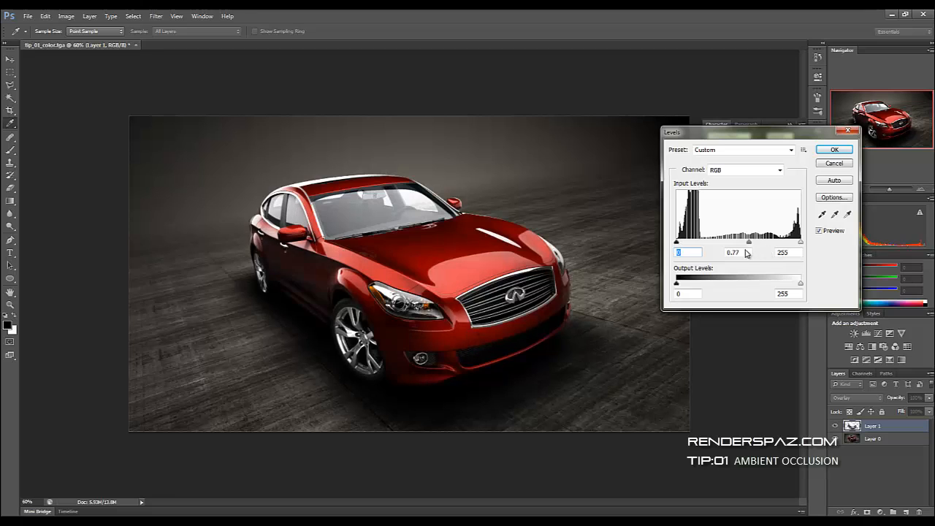
pyautogui.moveTo(748, 241); pyautogui.dragTo(757, 250)
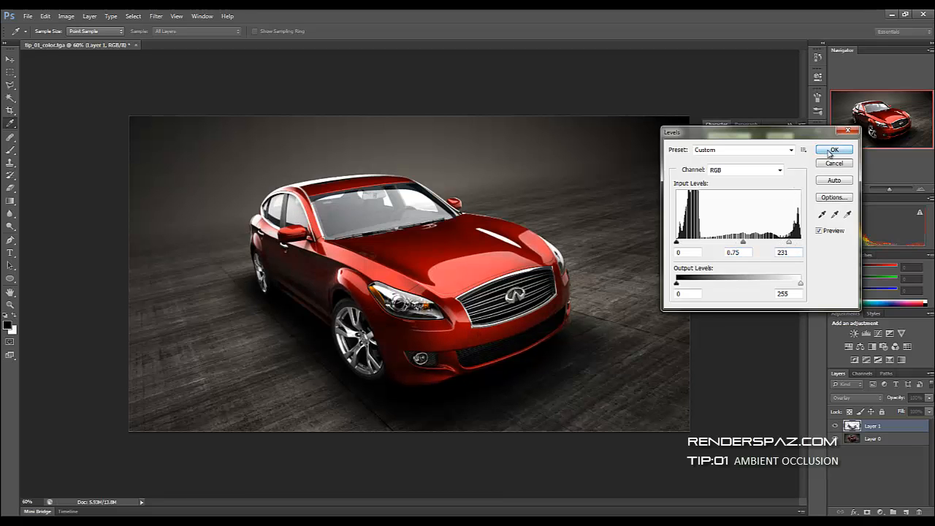
pyautogui.click(835, 149)
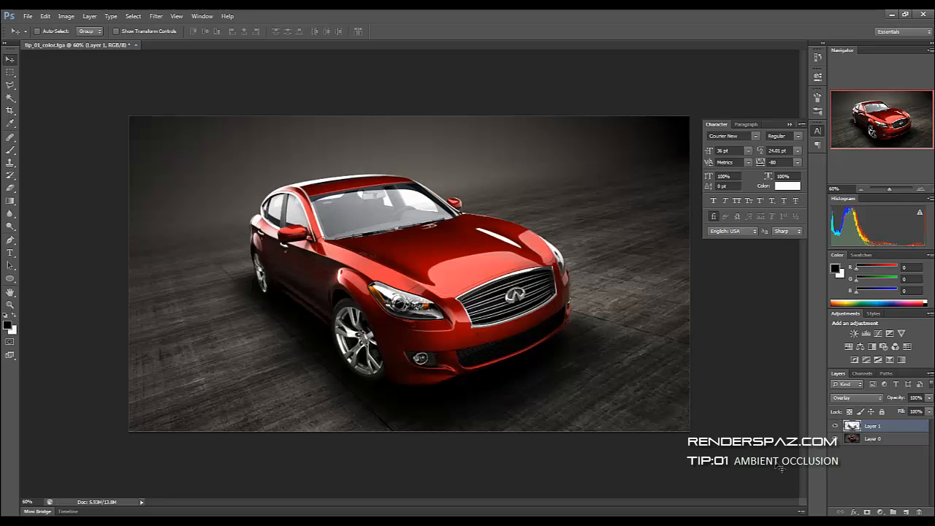
# View the composite at 100% and lower Layer 1's opacity so the occlusion blends subtly
pyautogui.click(839, 427)
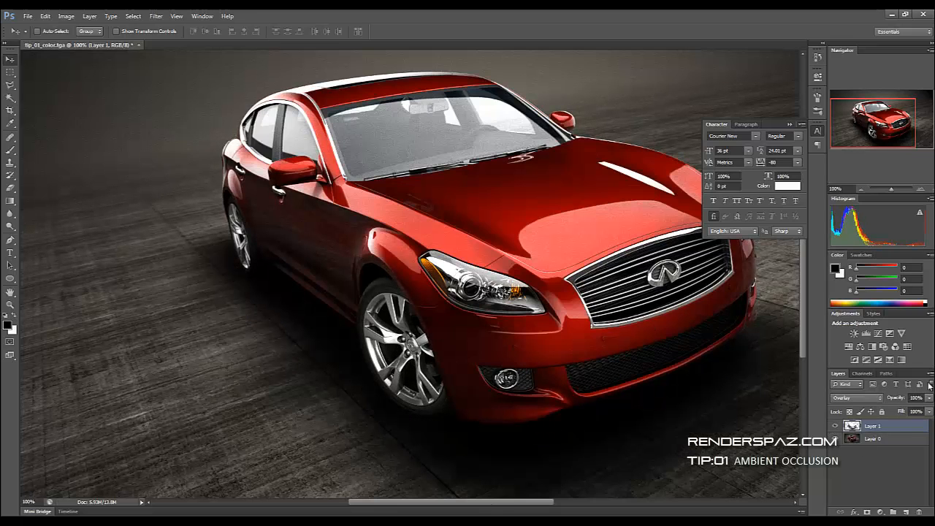
pyautogui.moveTo(927, 397); pyautogui.dragTo(909, 412)
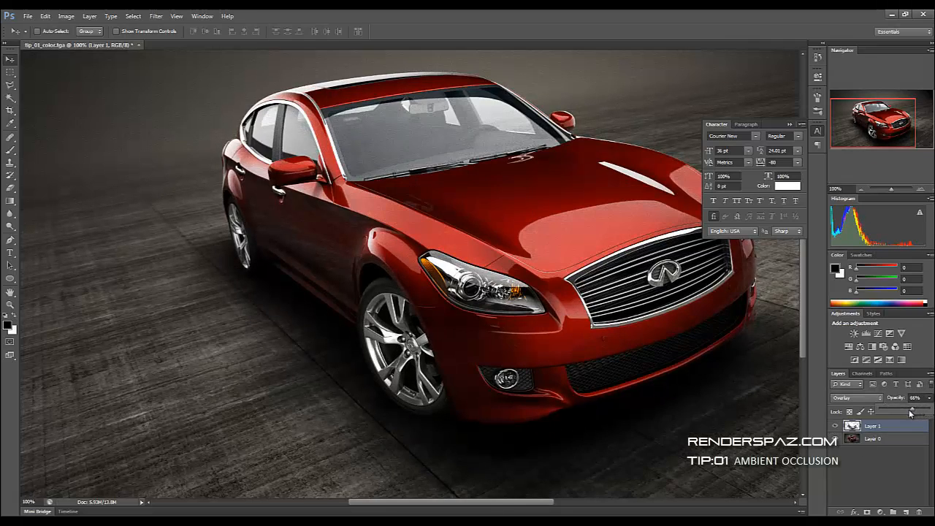
pyautogui.moveTo(918, 406); pyautogui.dragTo(909, 406)
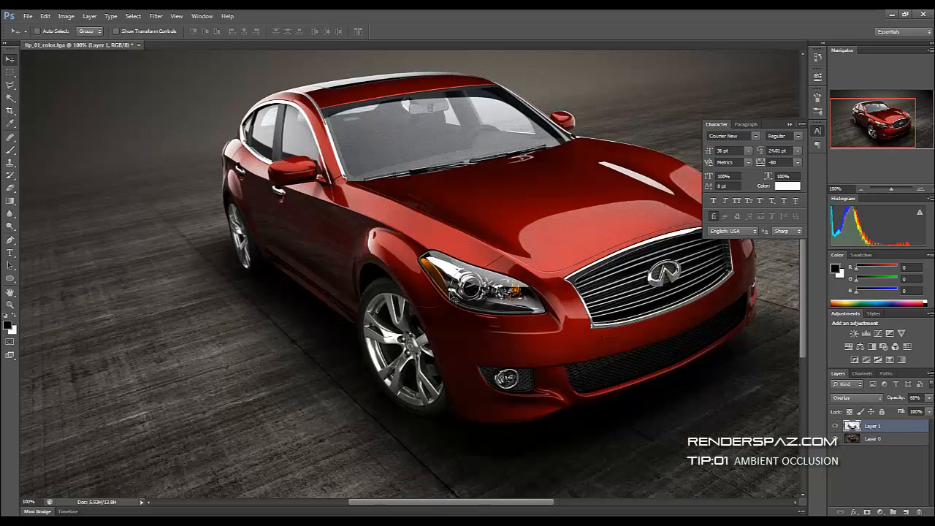
pyautogui.moveTo(880, 406)
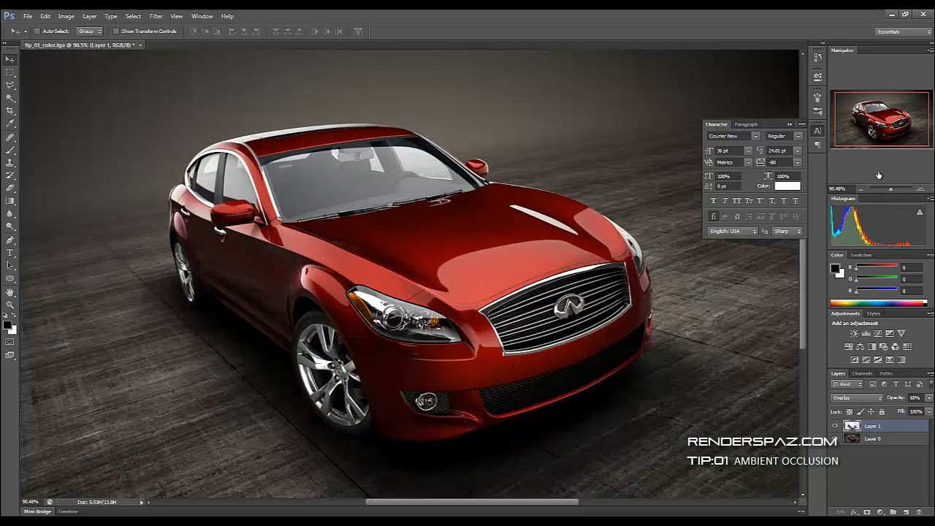
pyautogui.moveTo(880, 175)
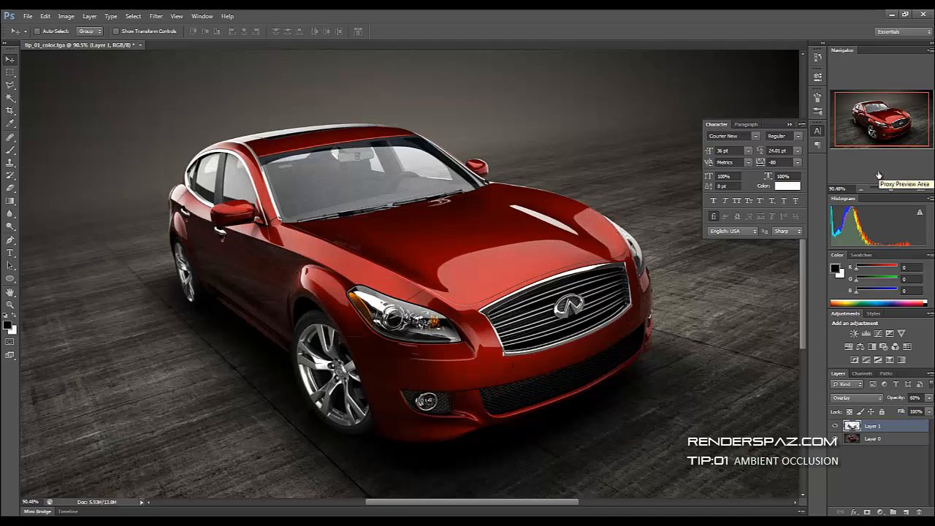
pyautogui.moveTo(835, 202)
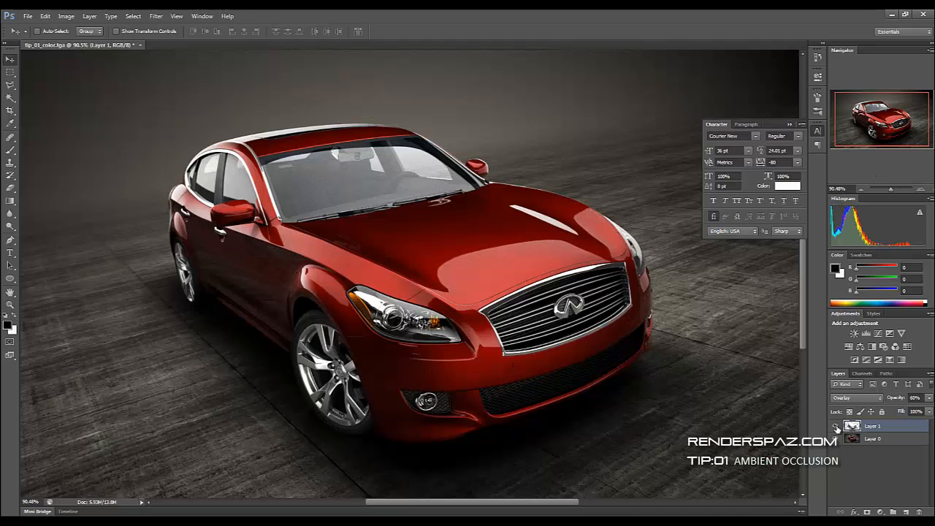
pyautogui.click(839, 430)
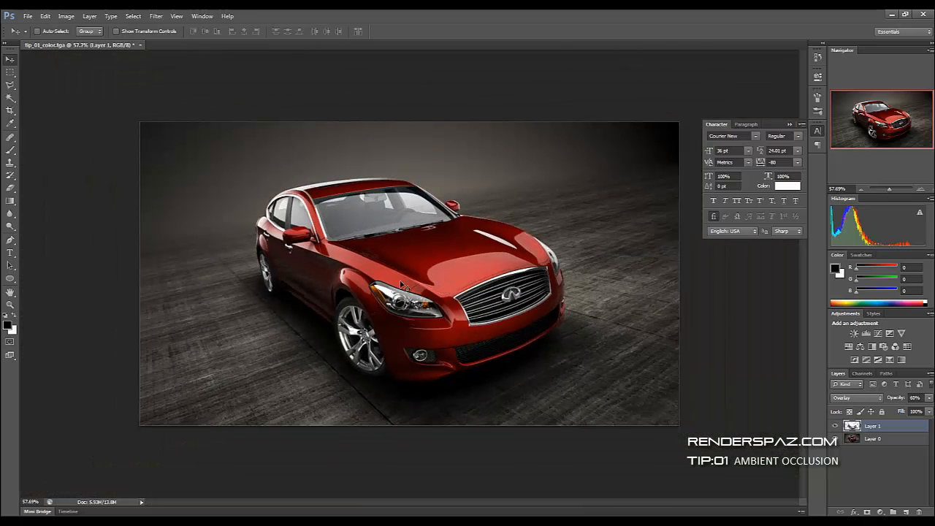
pyautogui.moveTo(689, 266)
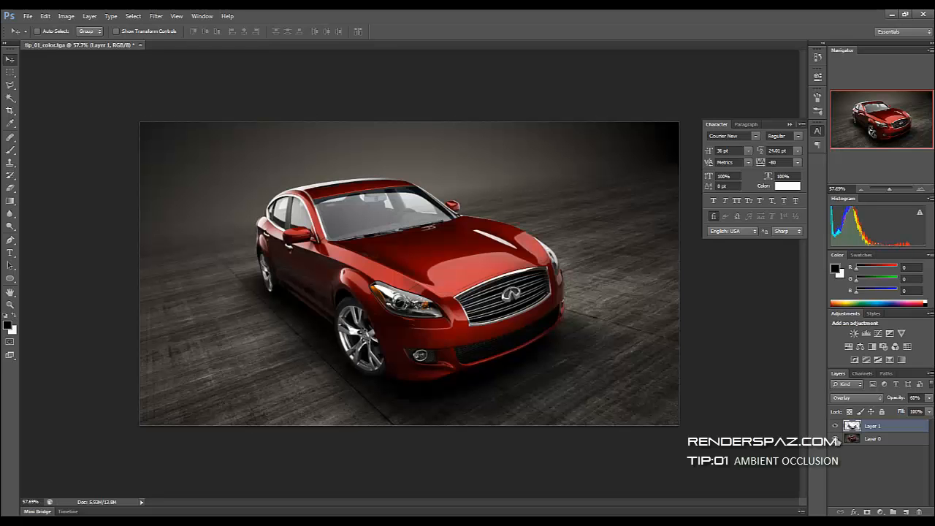
pyautogui.moveTo(833, 426)
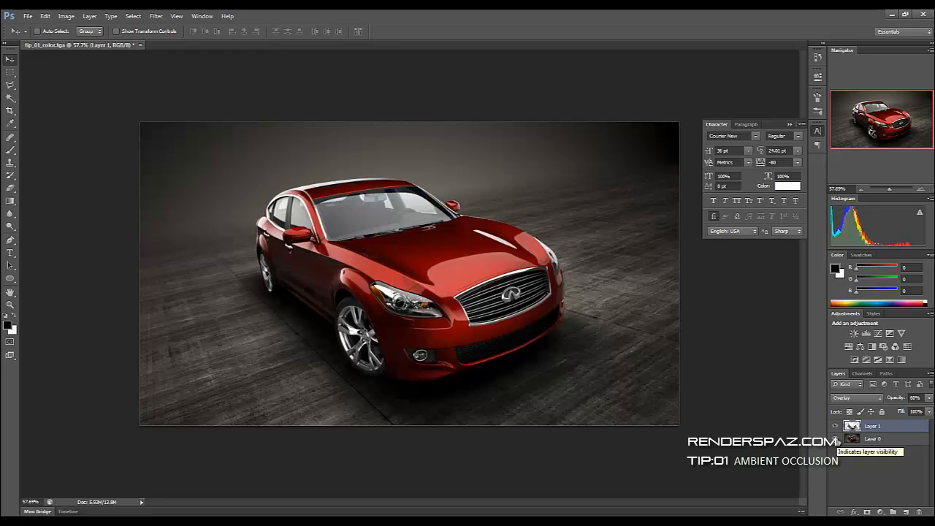